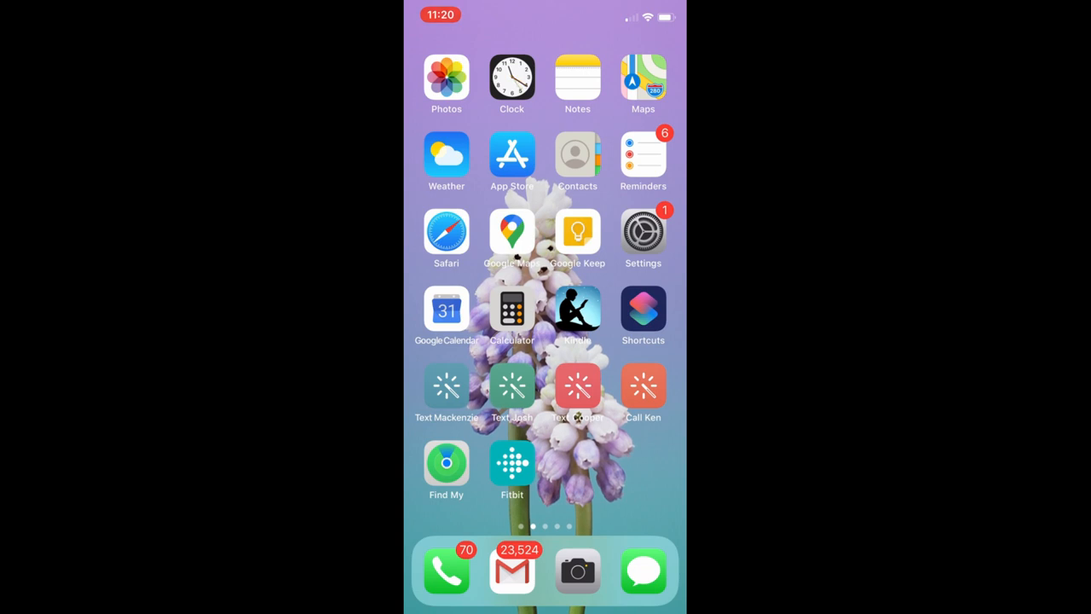
Start a new blank note in Notes and bring up the camera options for adding a scan
left_click(577, 75)
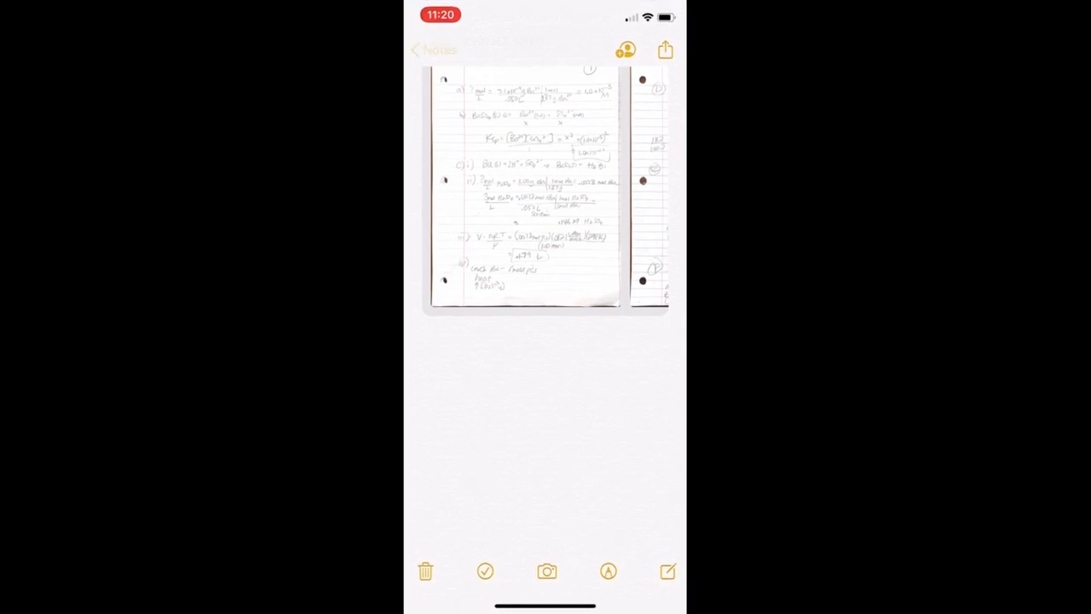
left_click(434, 49)
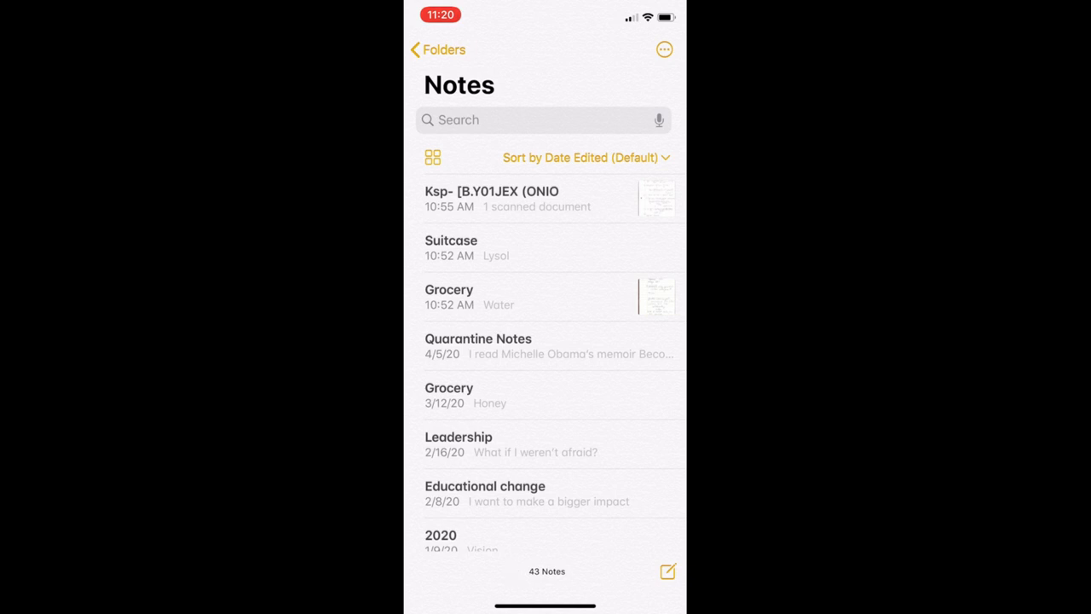
left_click(668, 571)
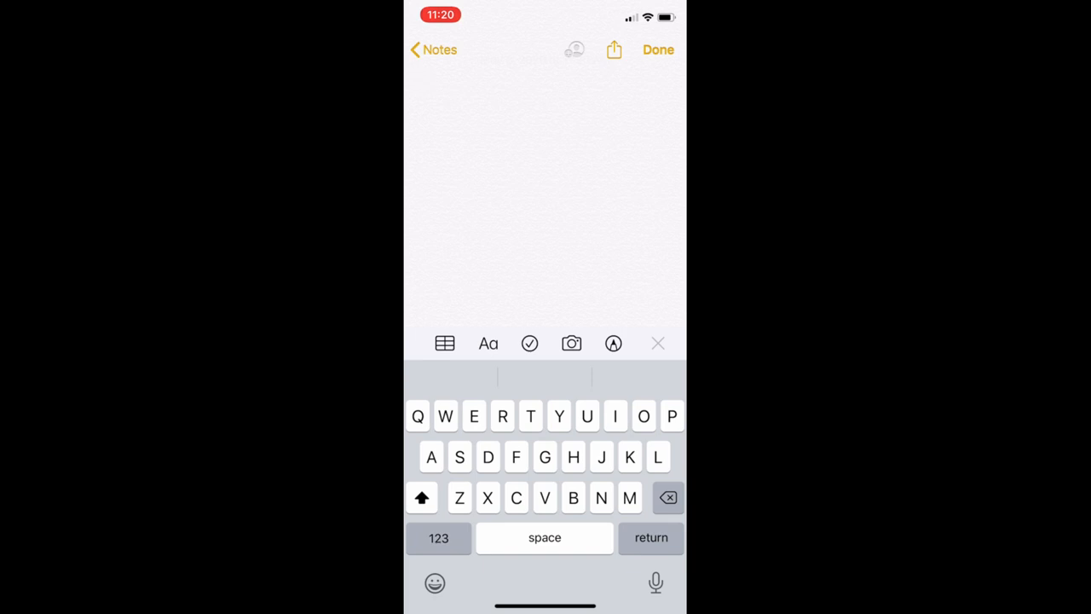
left_click(571, 343)
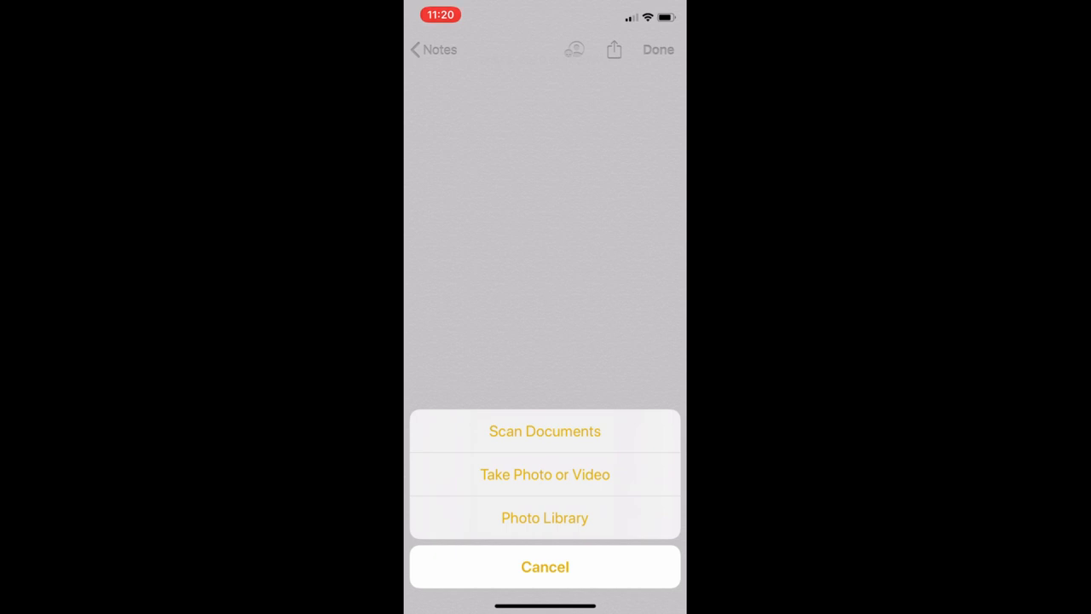
Start Scan Documents and capture the first handwritten page
left_click(545, 430)
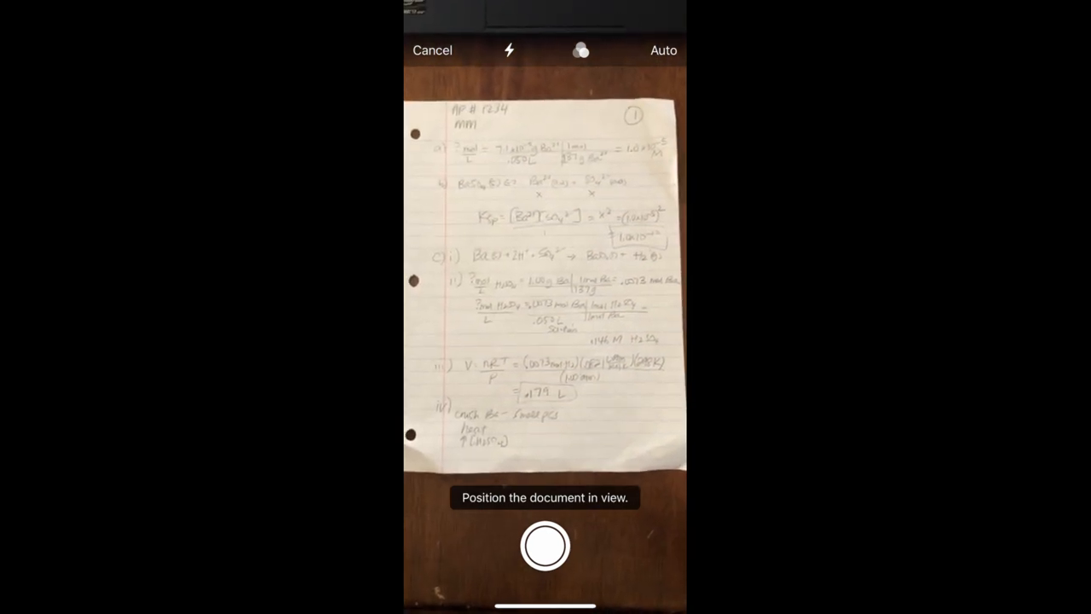
left_click(546, 546)
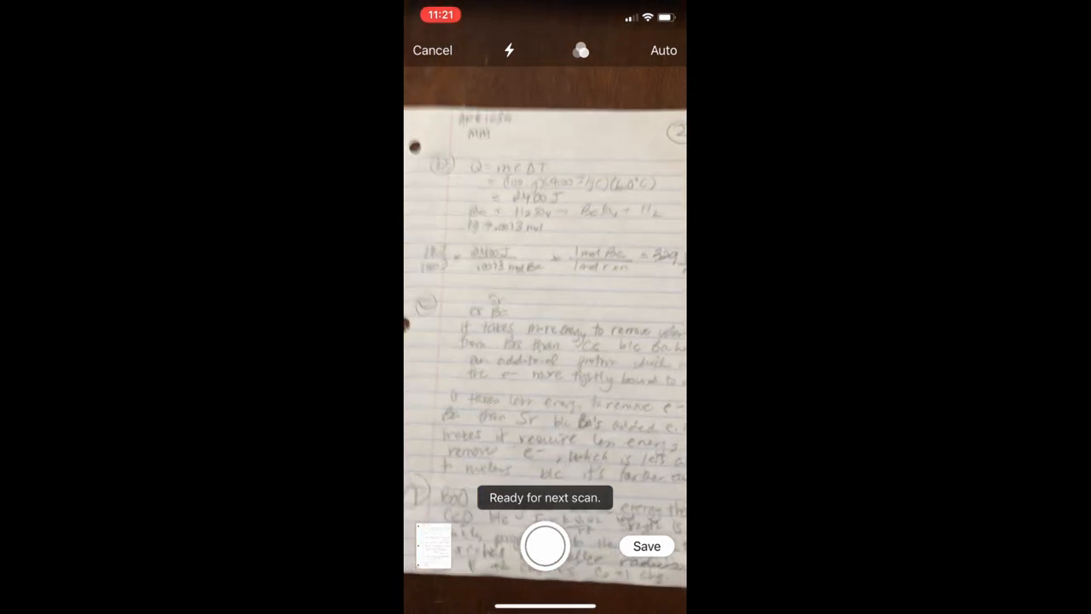
mouse_move(546, 341)
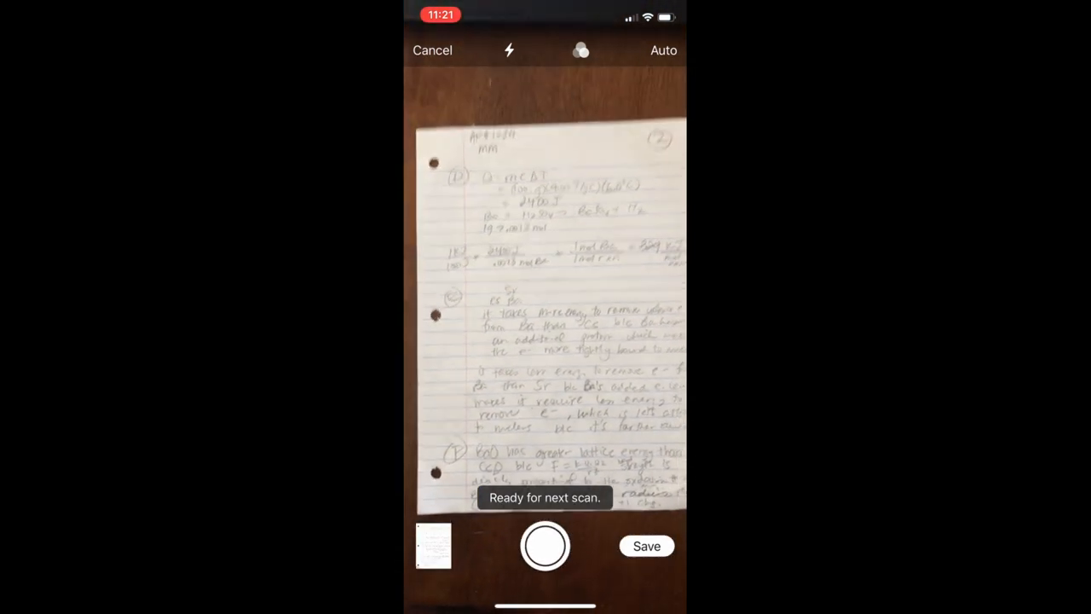
Capture the second and third handwritten pages so Save (3) appears
left_click(579, 50)
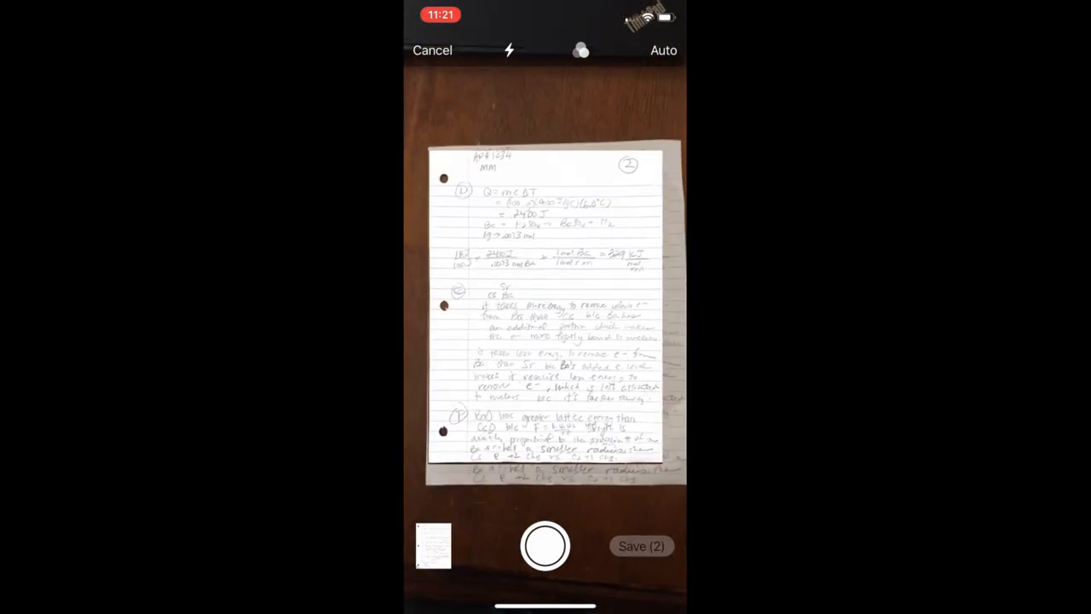
left_click(545, 546)
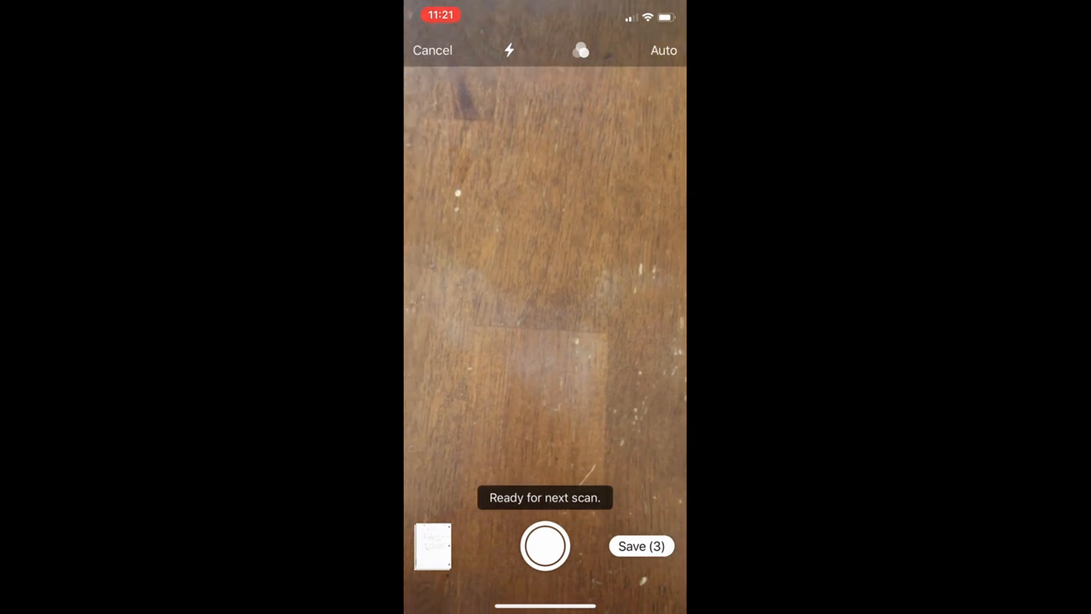
Save the three scans into the note titled 'AP # (234' and bring up its share sheet
left_click(641, 546)
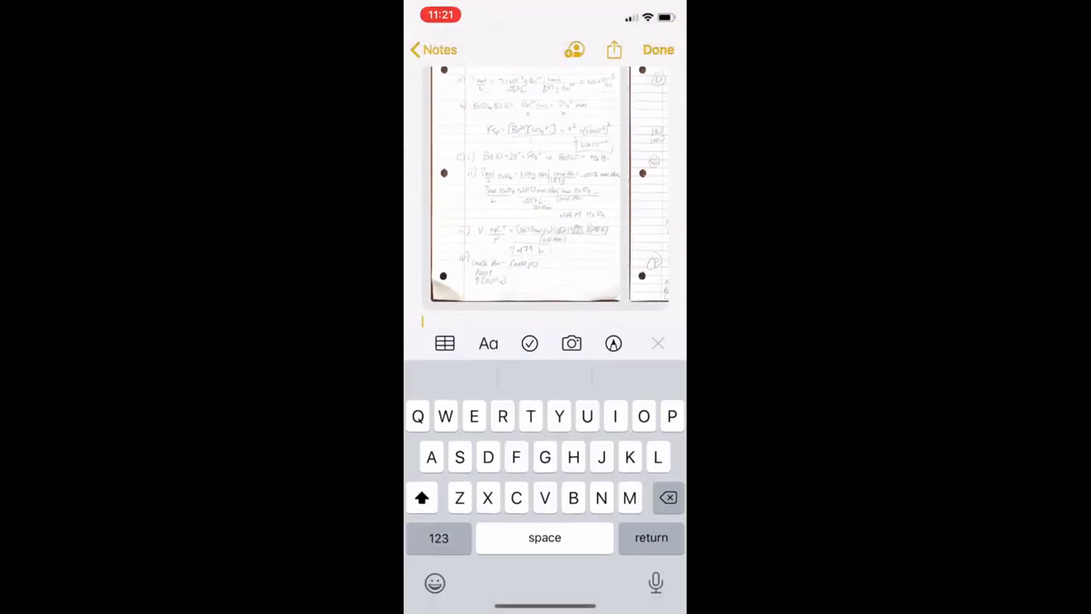
scroll("down", 3)
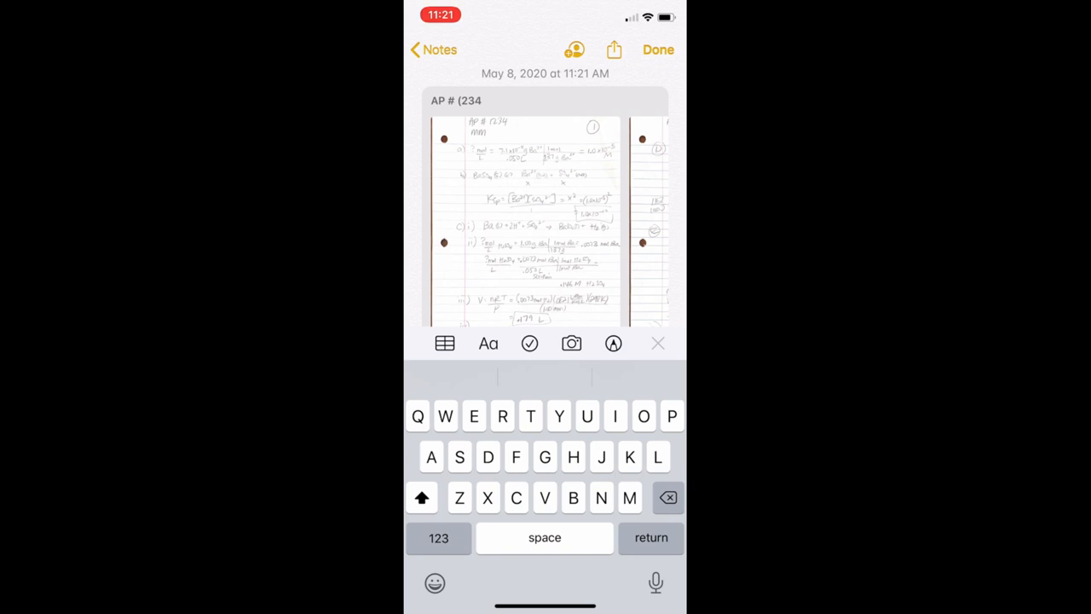
left_click(658, 50)
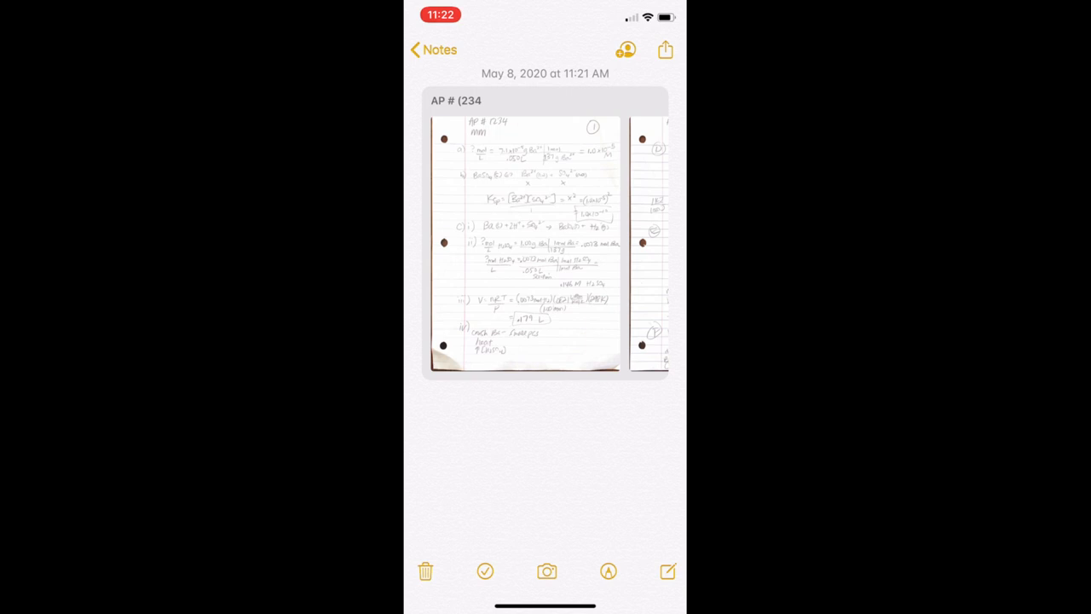
left_click(665, 49)
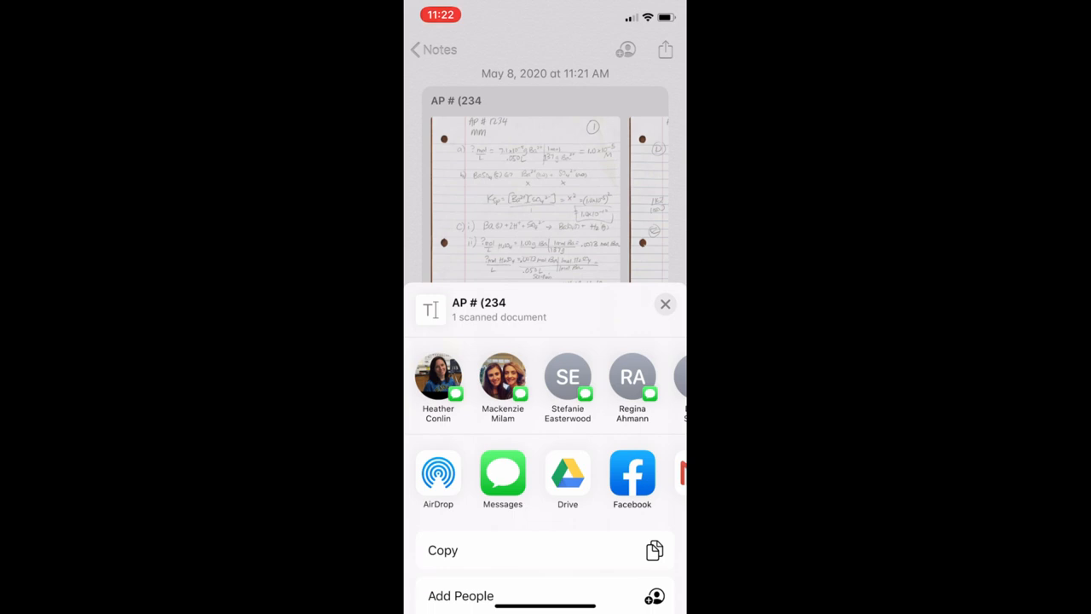
Upload the scanned note as a PDF to My Drive under the school account, returning to the note
left_click(567, 475)
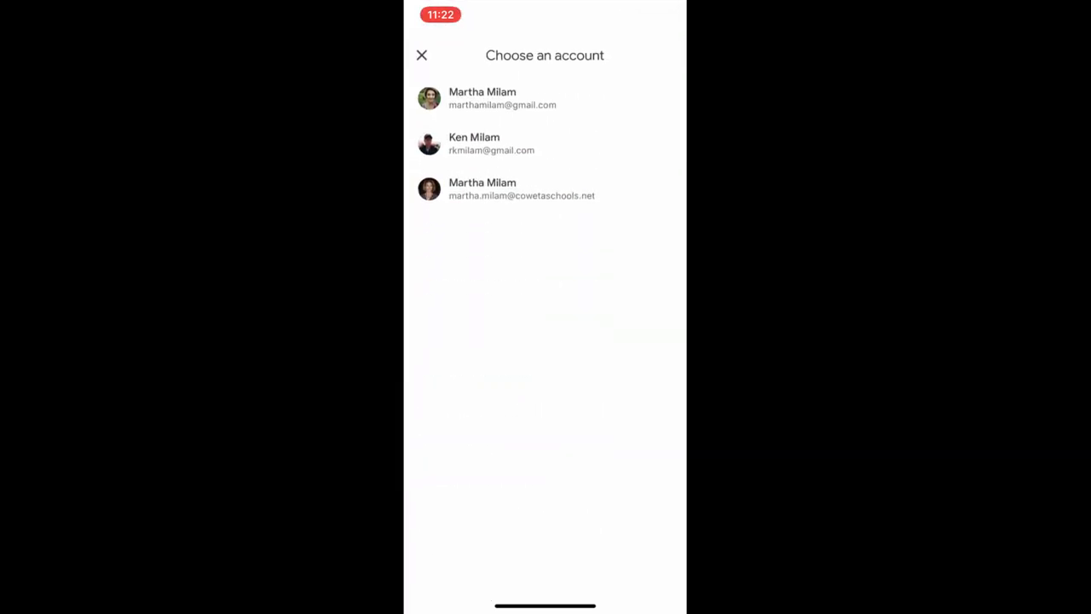
left_click(522, 187)
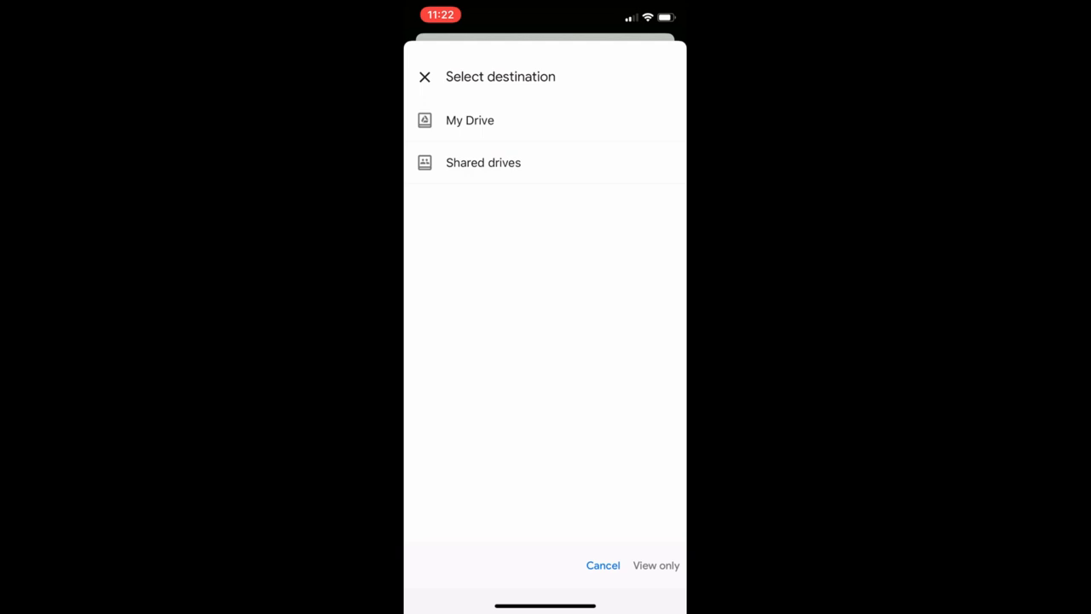
left_click(470, 119)
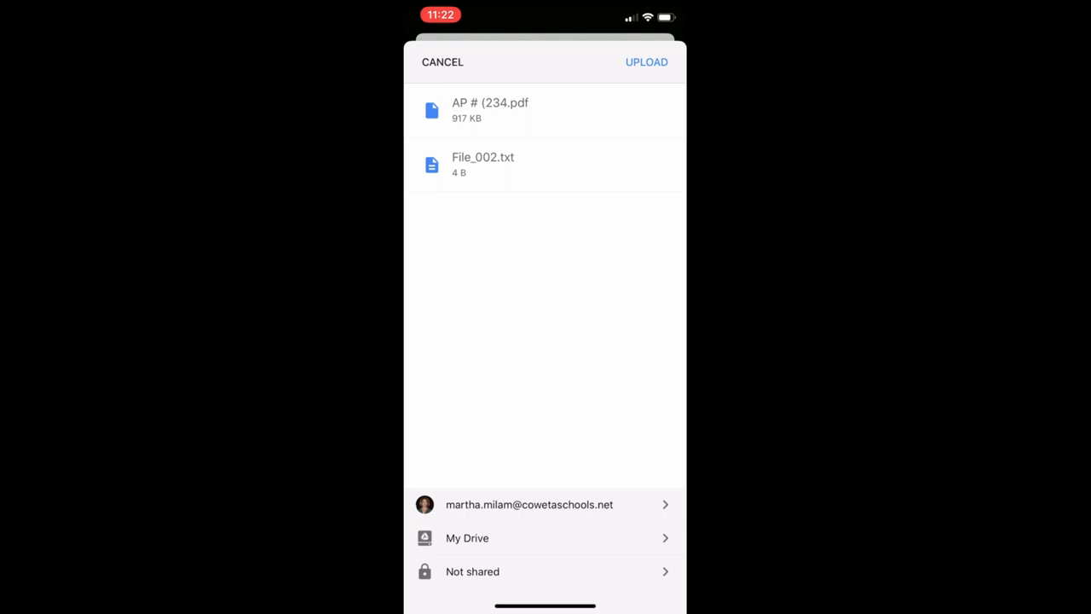
left_click(646, 61)
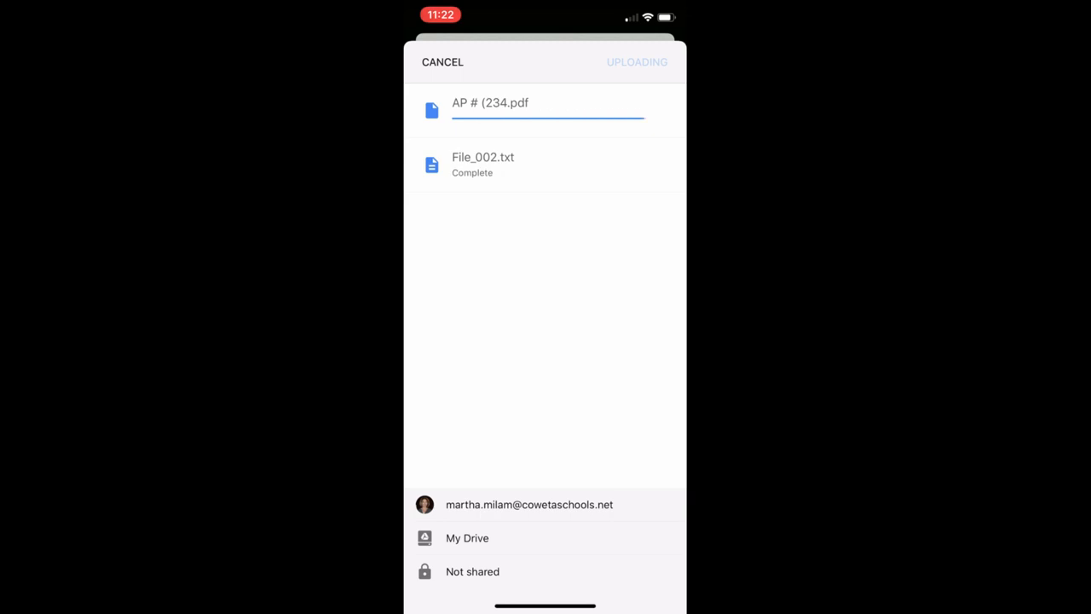
left_click(443, 62)
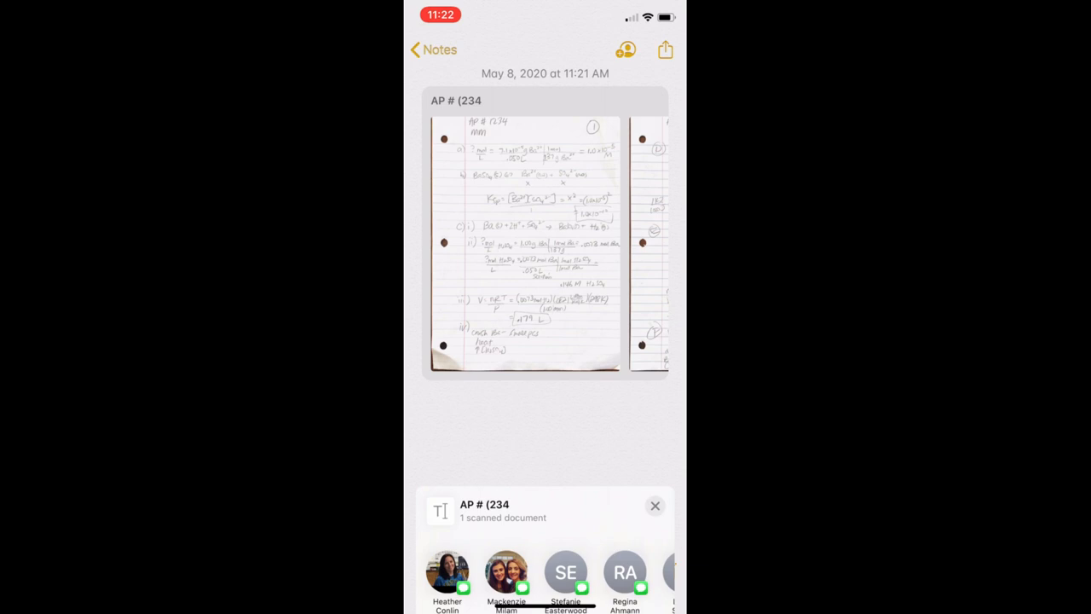
Close the share sheet and leave Notes for the Google Drive app
left_click(655, 505)
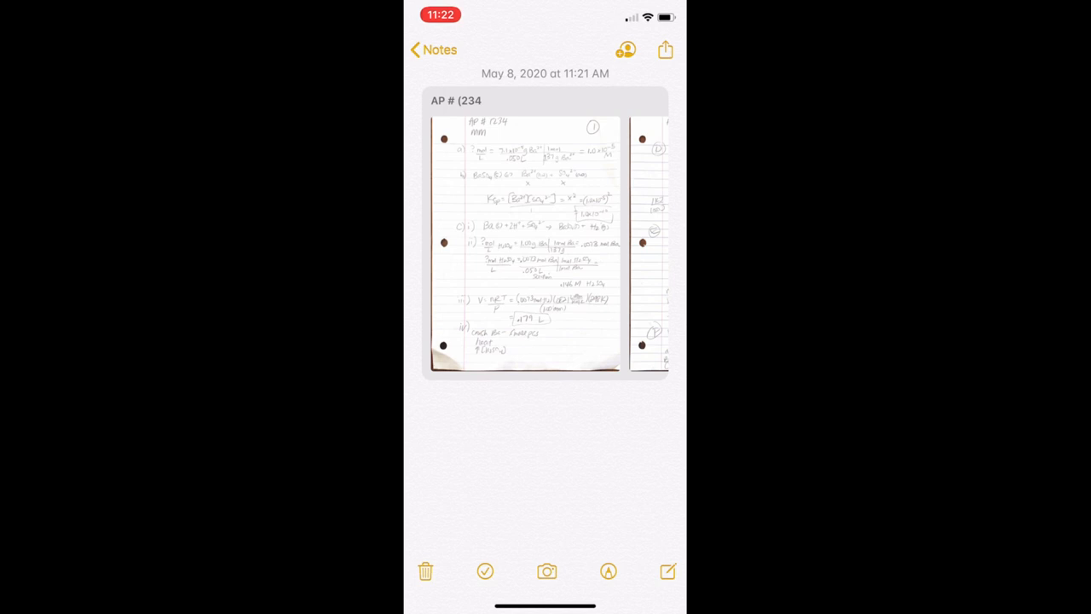
scroll("left", 3)
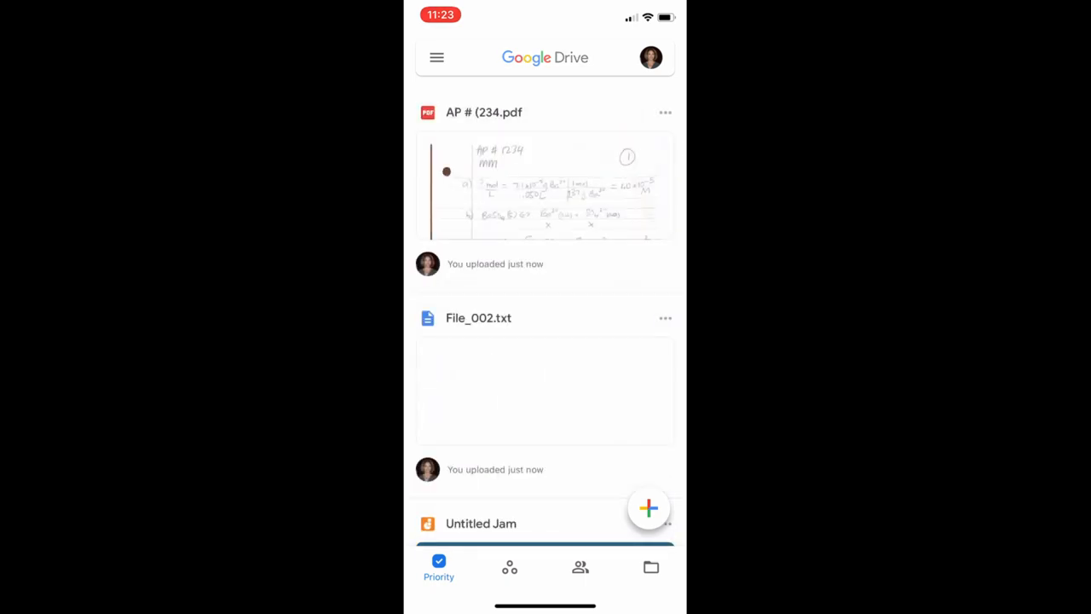
Preview AP # (234.pdf from Drive's Recent list and bring up its more-options menu
left_click(545, 58)
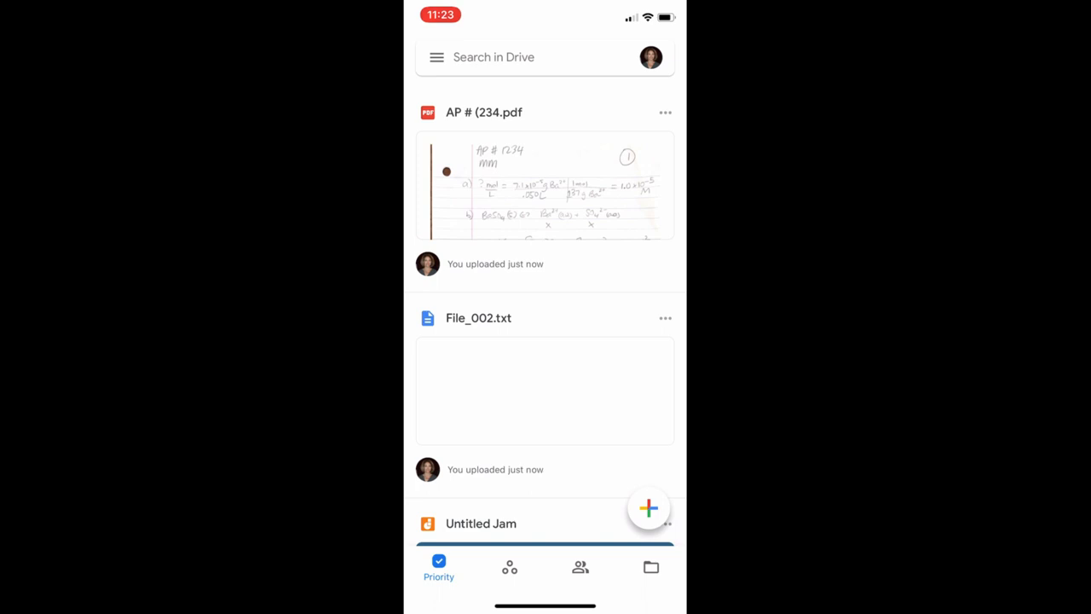
left_click(436, 58)
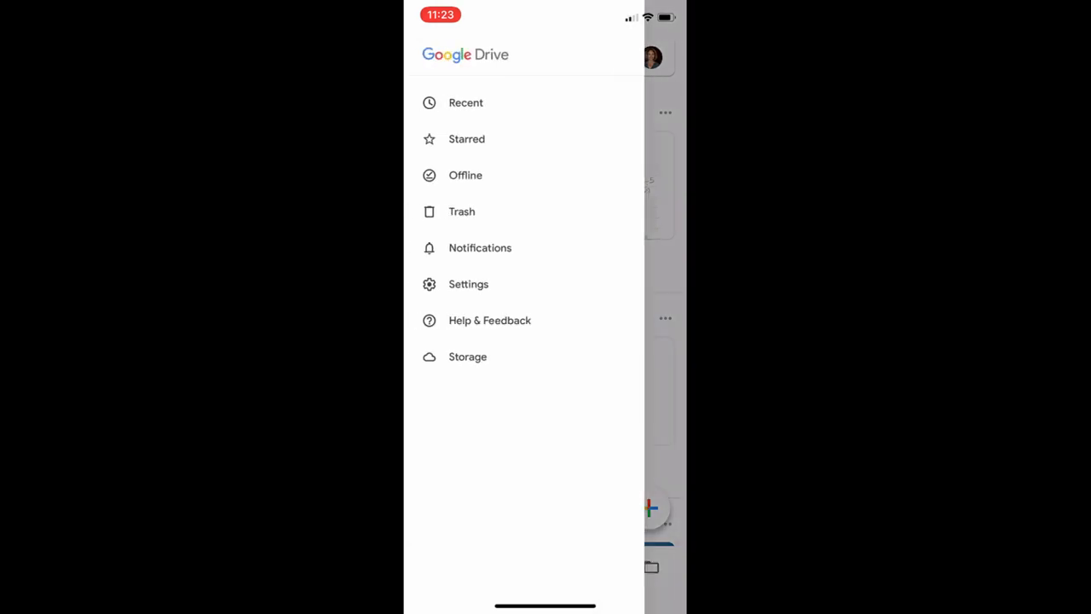
left_click(465, 103)
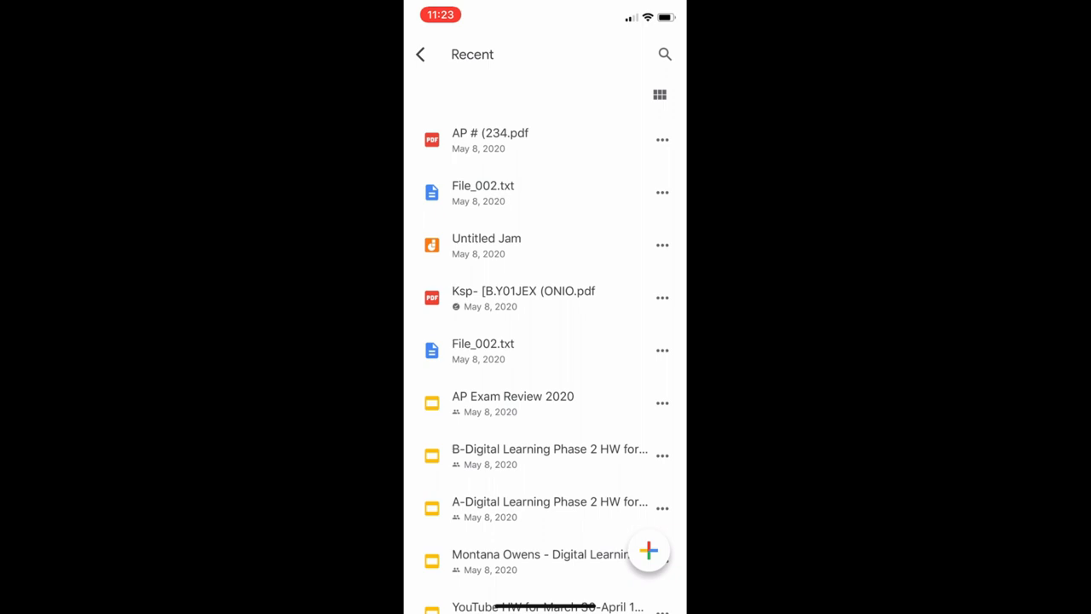
left_click(491, 140)
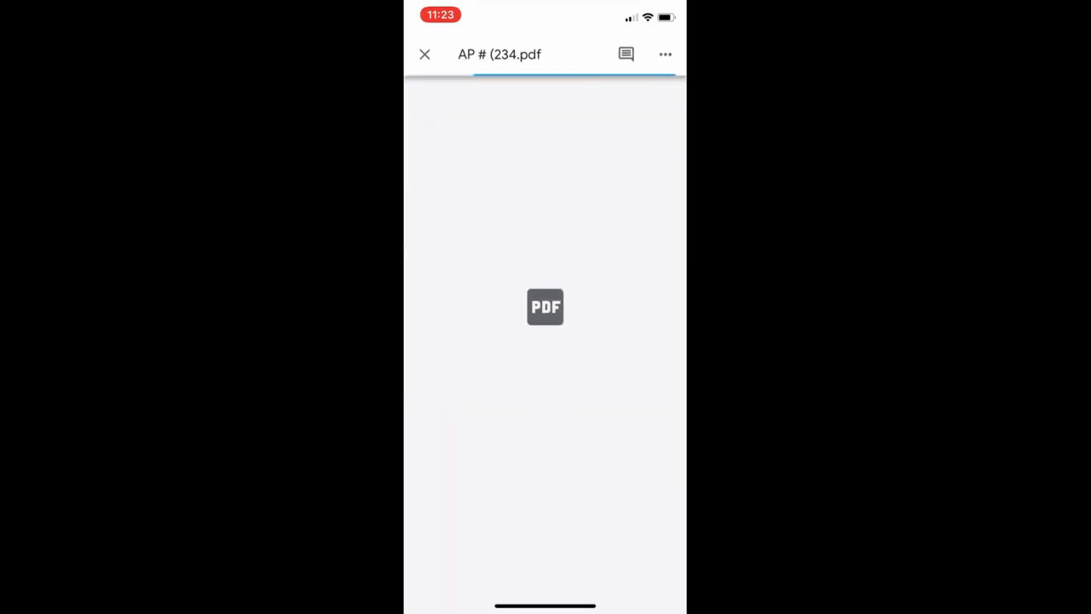
left_click(424, 53)
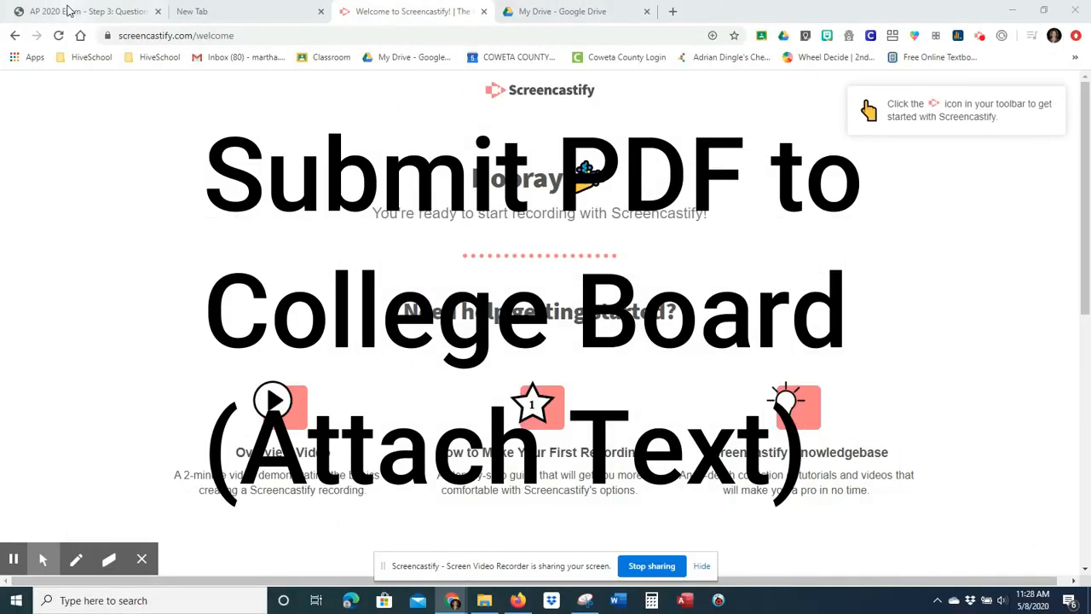
Dismiss the time-expiry notice on the AP 2020 Exam Demo and expand Review Submission Guidelines
left_click(85, 10)
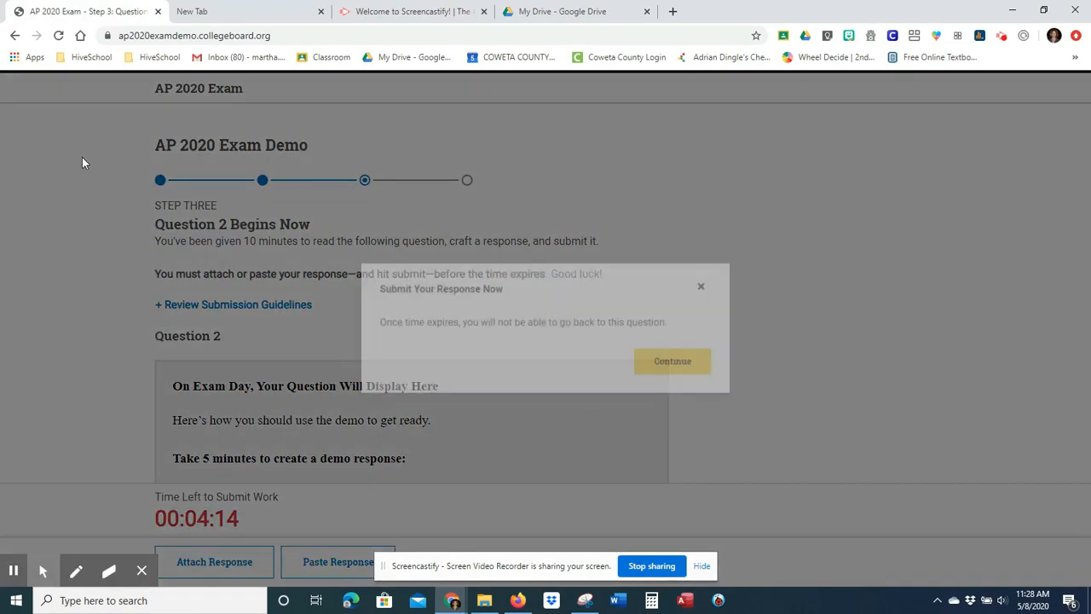
left_click(702, 286)
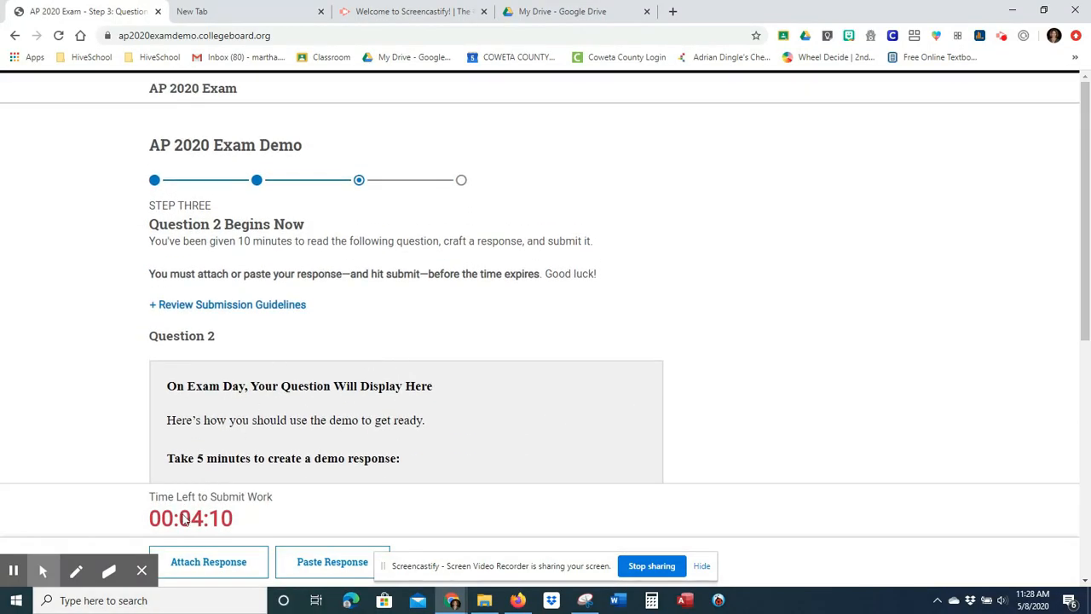
scroll("down", 3)
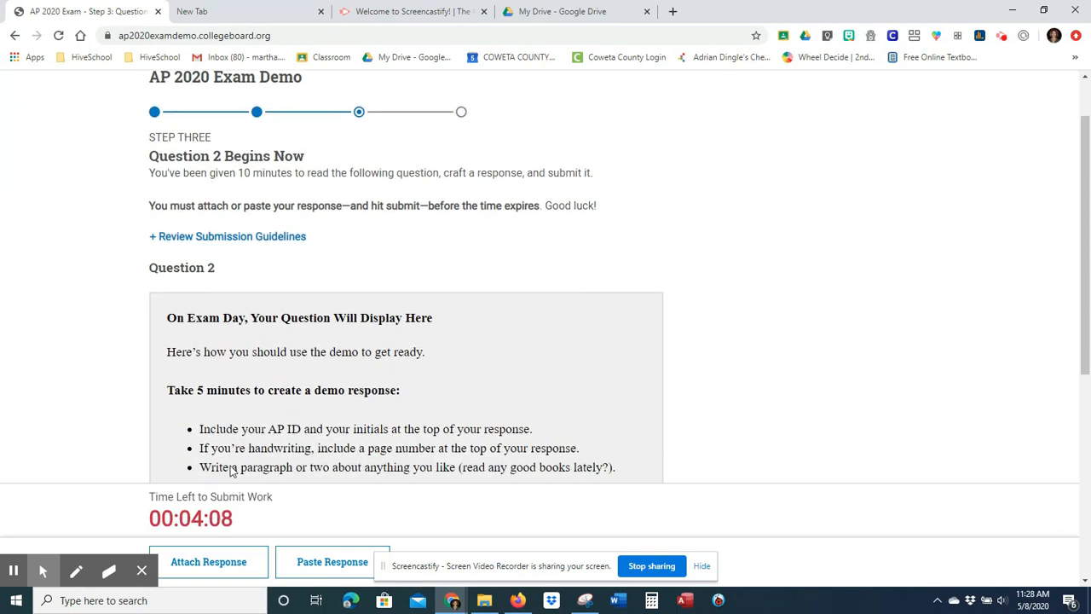
mouse_move(232, 235)
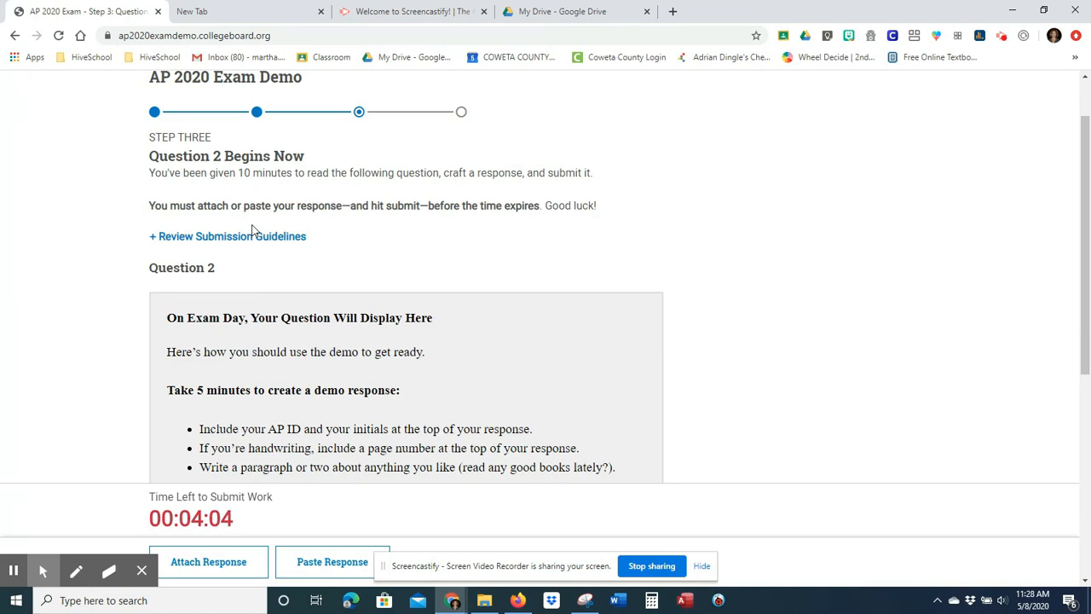
mouse_move(247, 341)
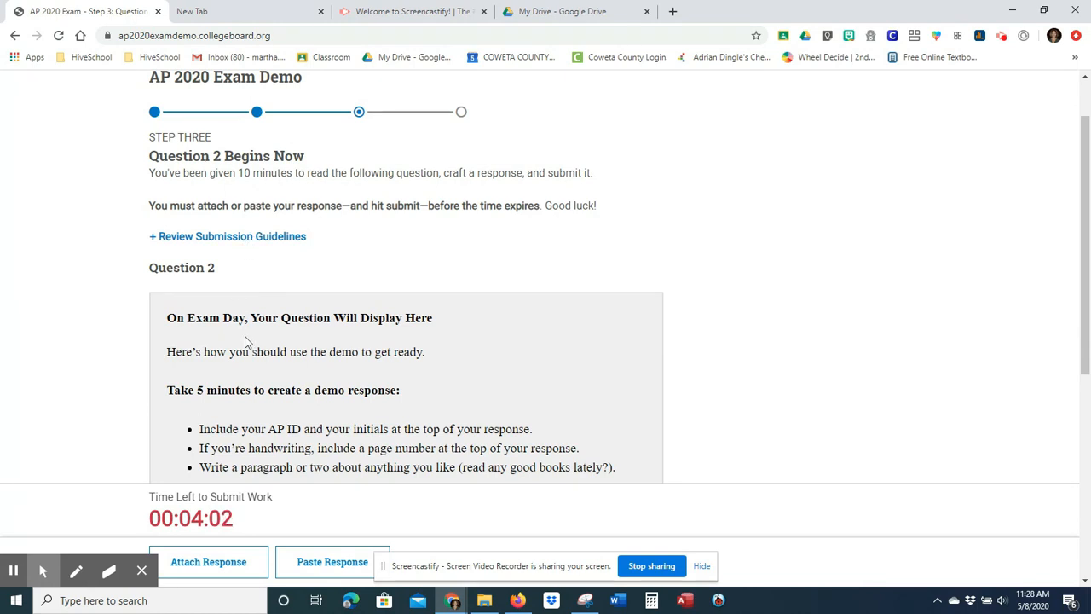
scroll("down", 3)
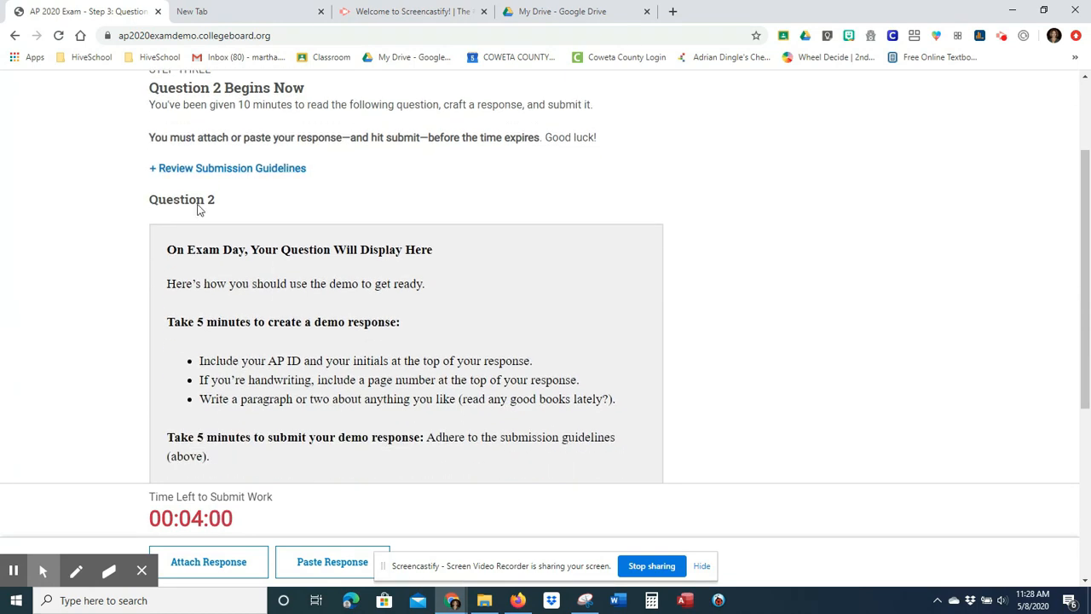
left_click(228, 168)
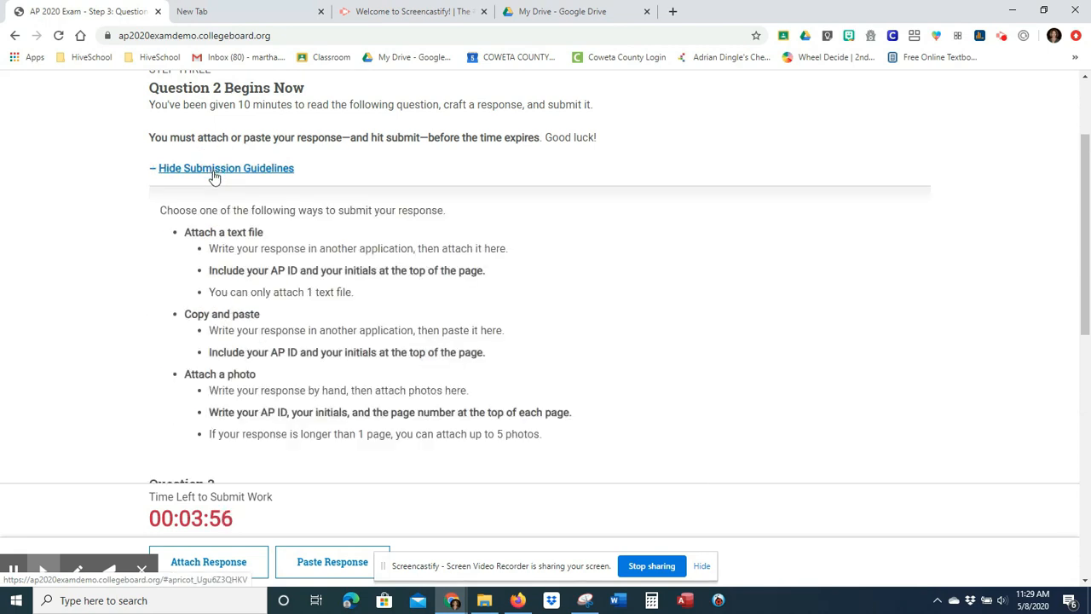
mouse_move(249, 242)
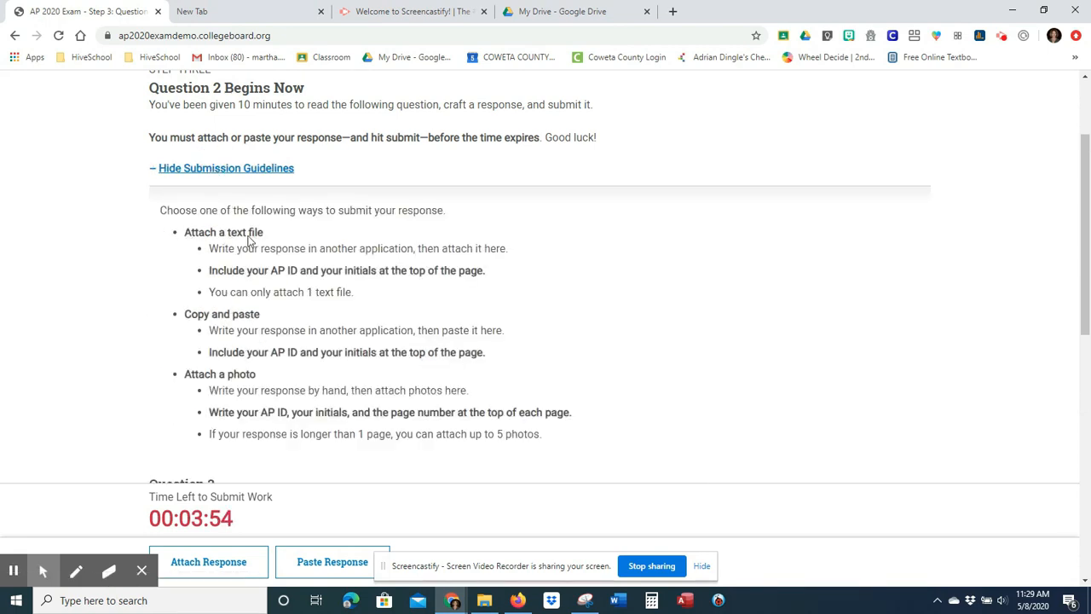
mouse_move(196, 380)
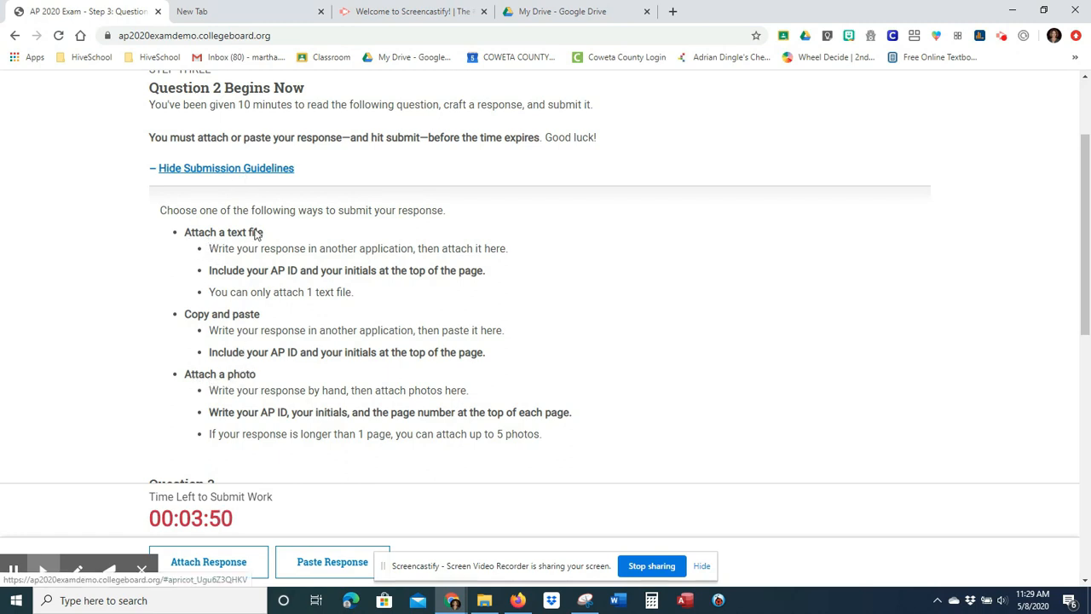
Collapse the guidelines and choose Attach Response as an Attach Text File submission
left_click(225, 169)
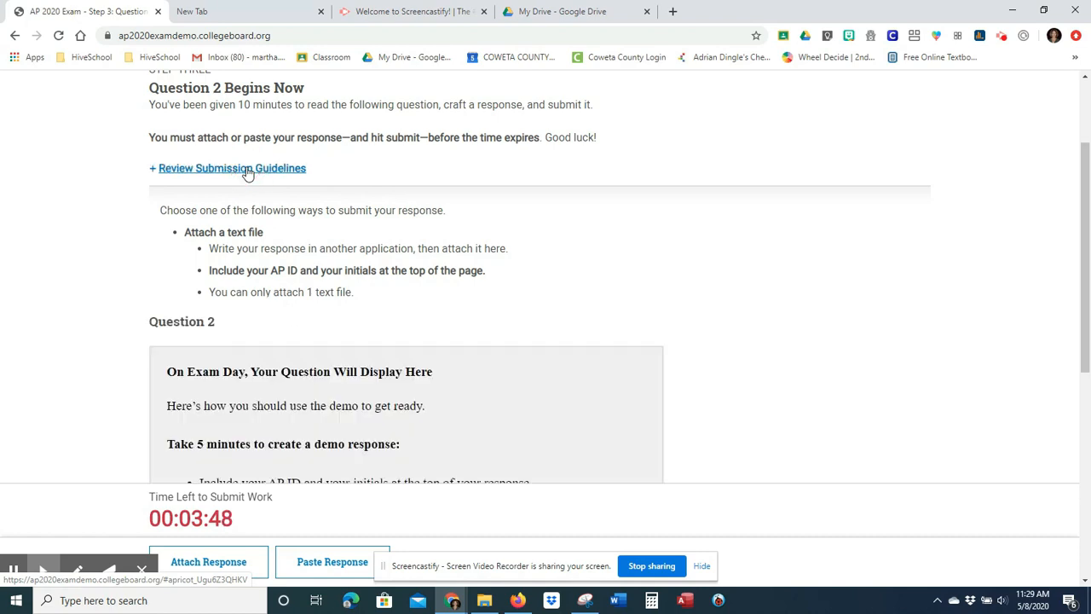
scroll("down", 3)
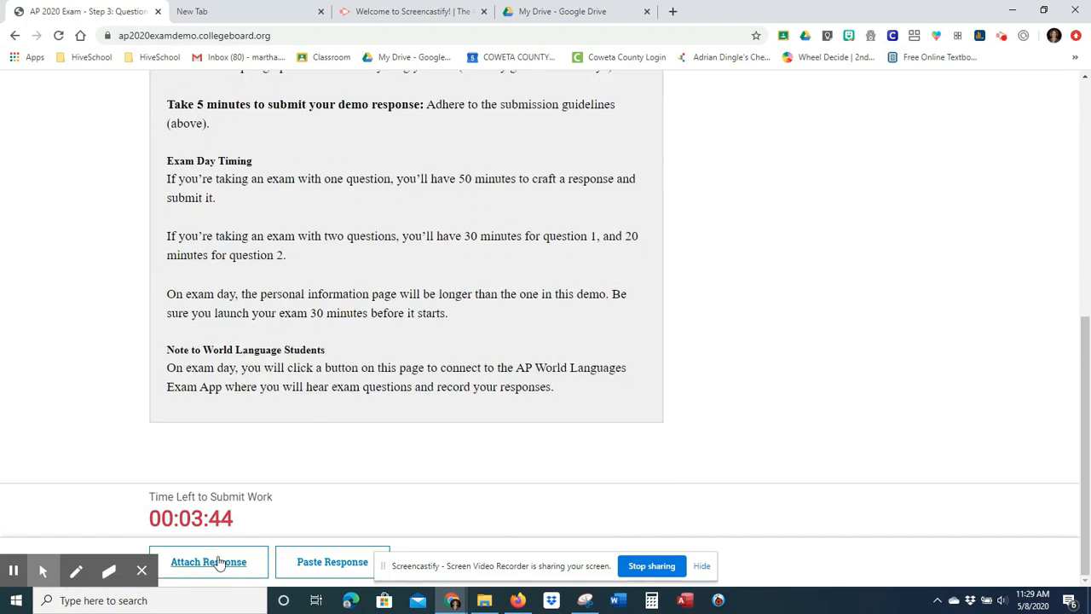
scroll("up", 3)
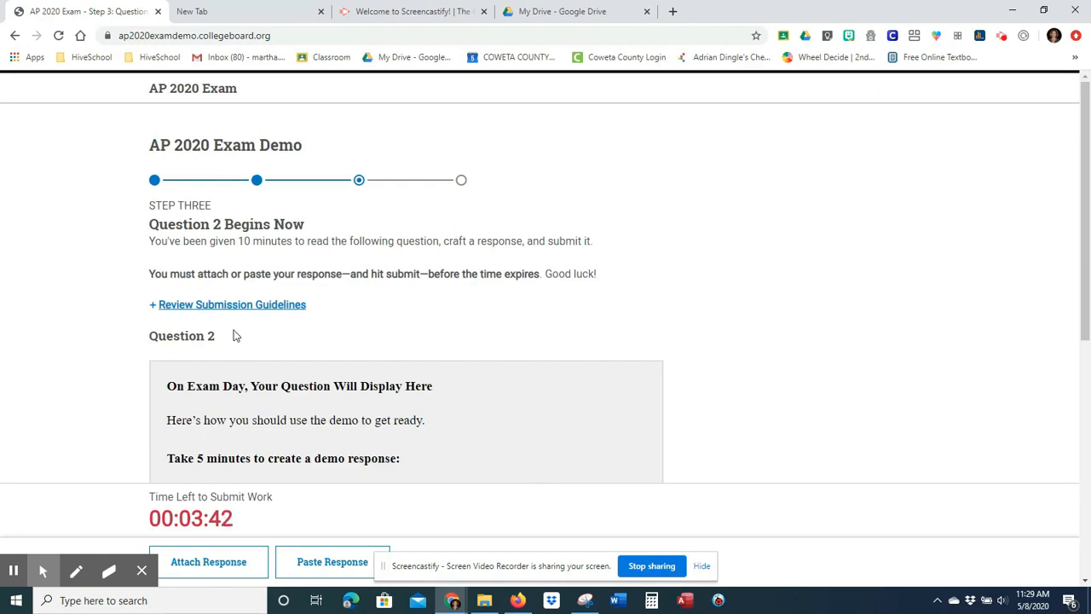
scroll("down", 3)
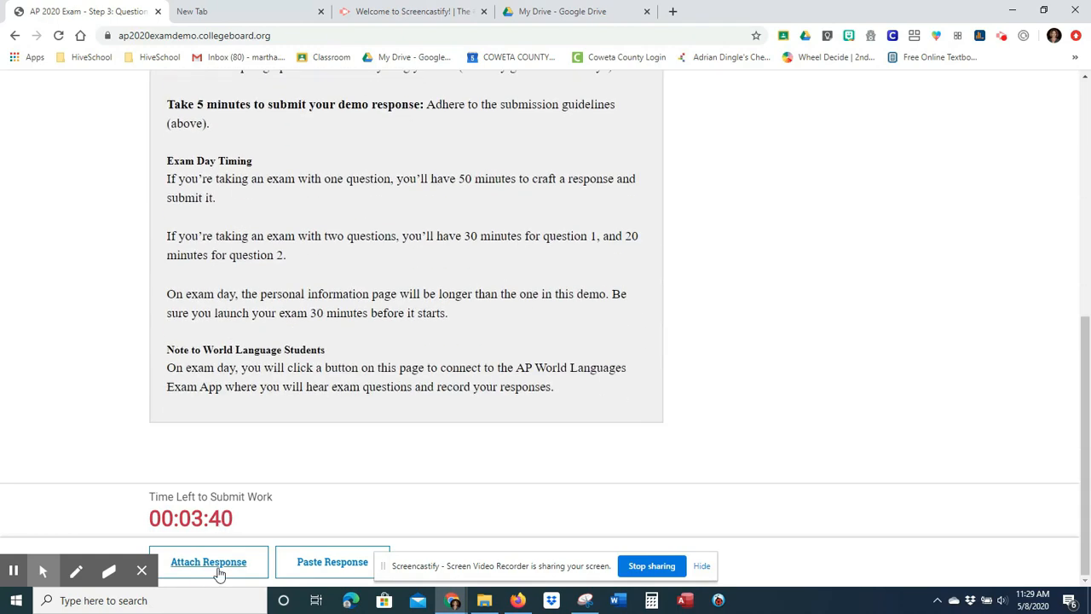
left_click(208, 561)
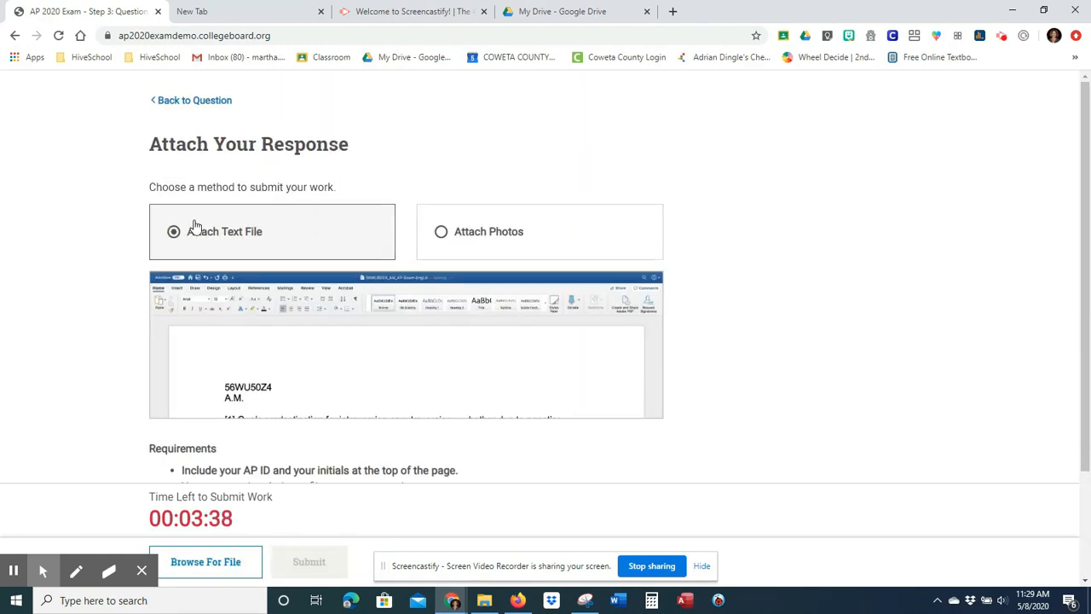
left_click(174, 232)
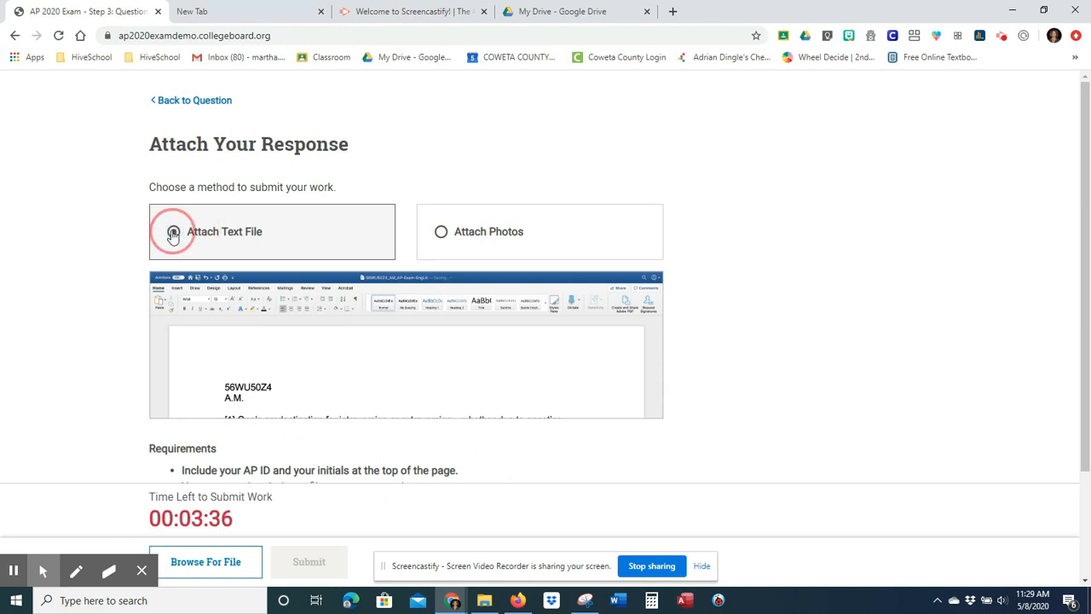
Start Browse For File, then switch to the My Drive browser tab
scroll("up", 3)
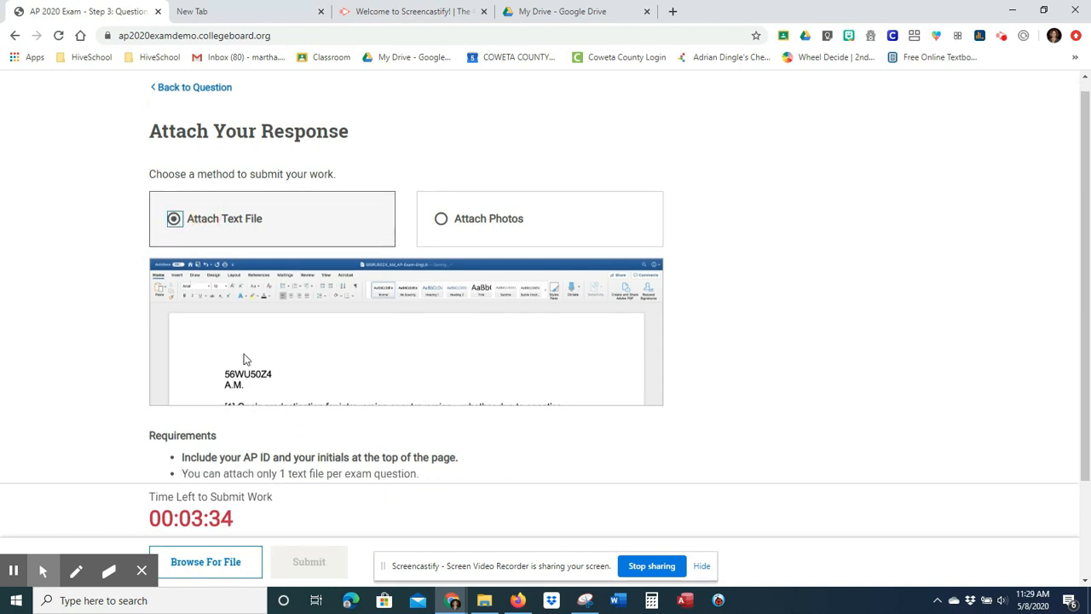
scroll("down", 3)
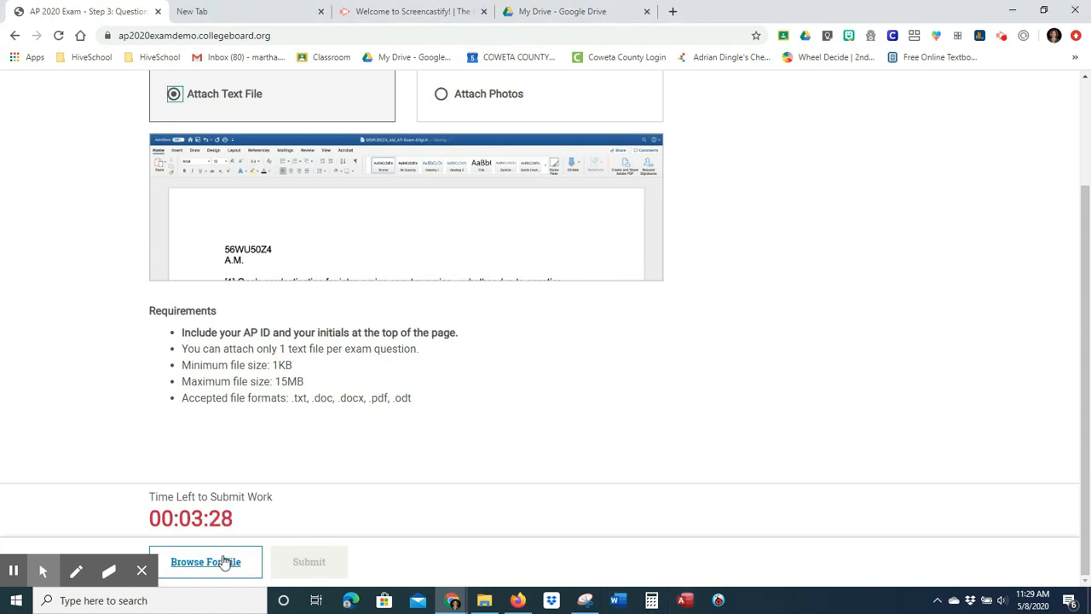
left_click(204, 563)
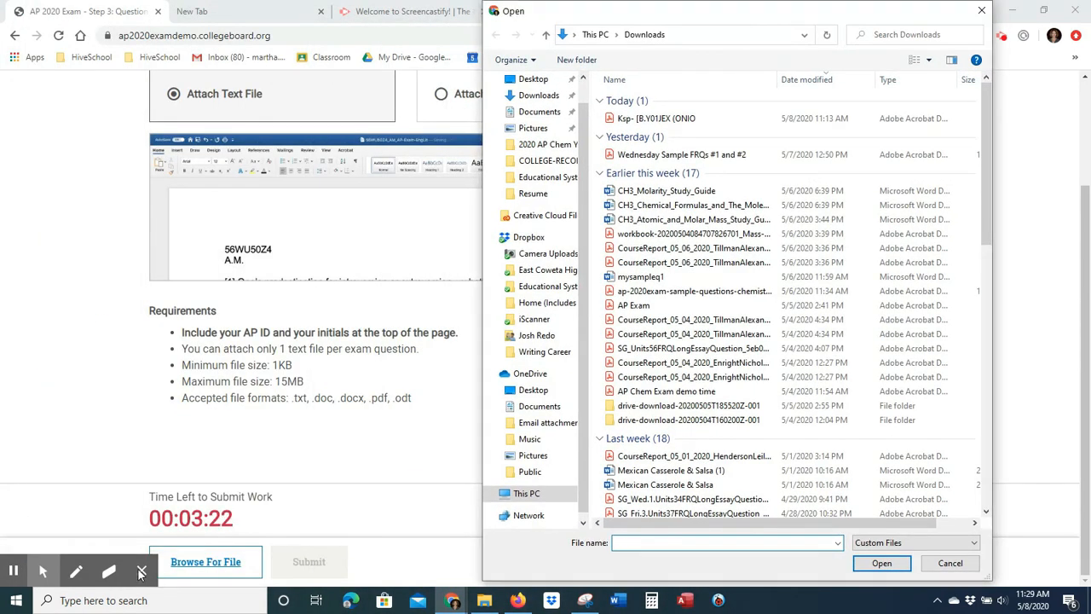
left_click(690, 118)
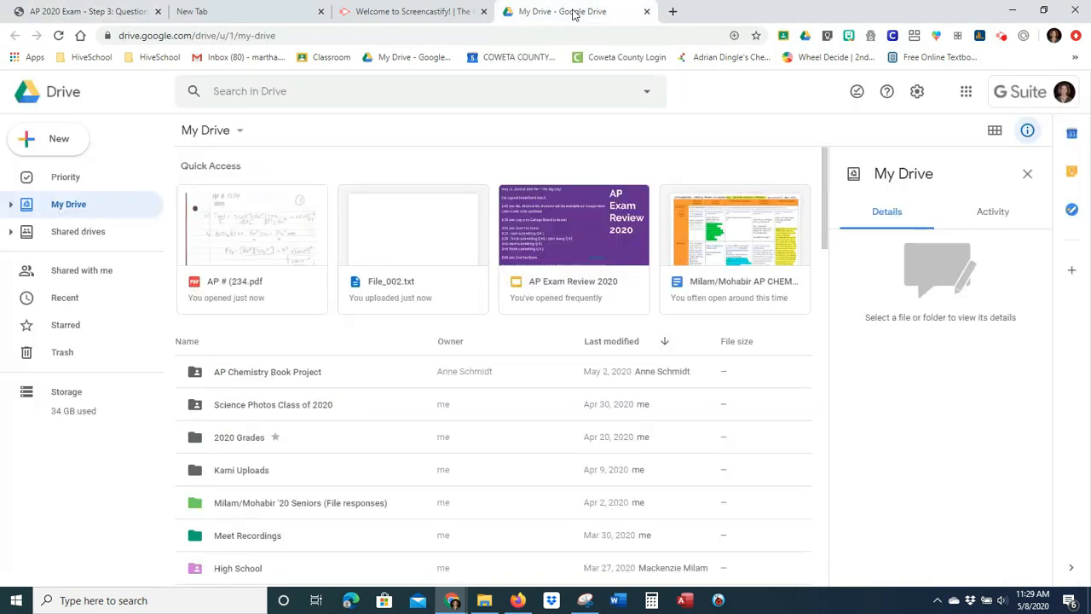
mouse_move(283, 219)
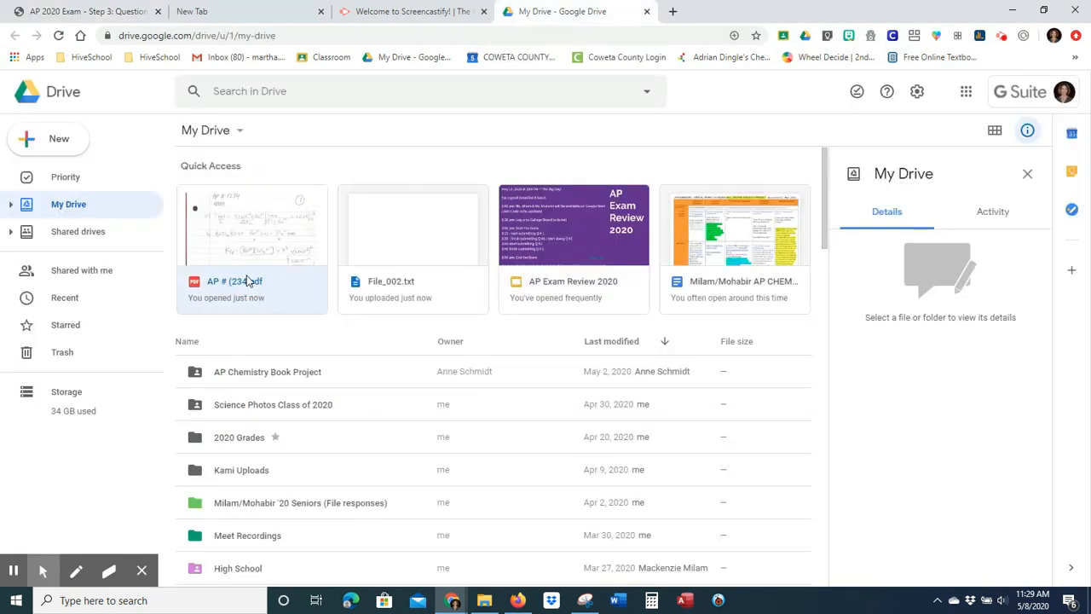
Download AP # (234.pdf from the Drive preview and return to the exam demo page
double_click(252, 225)
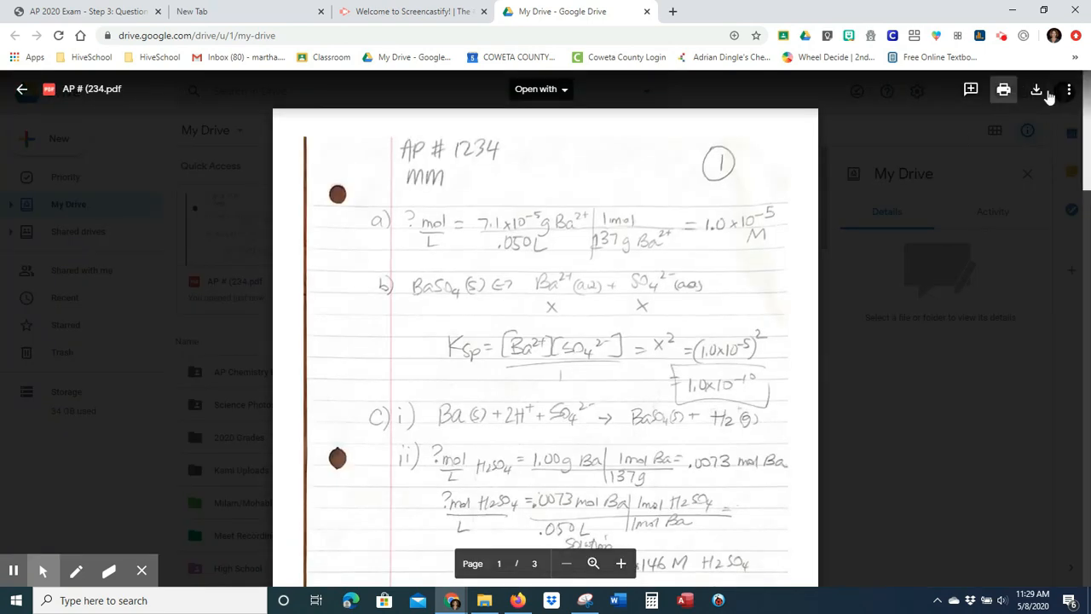
left_click(1037, 88)
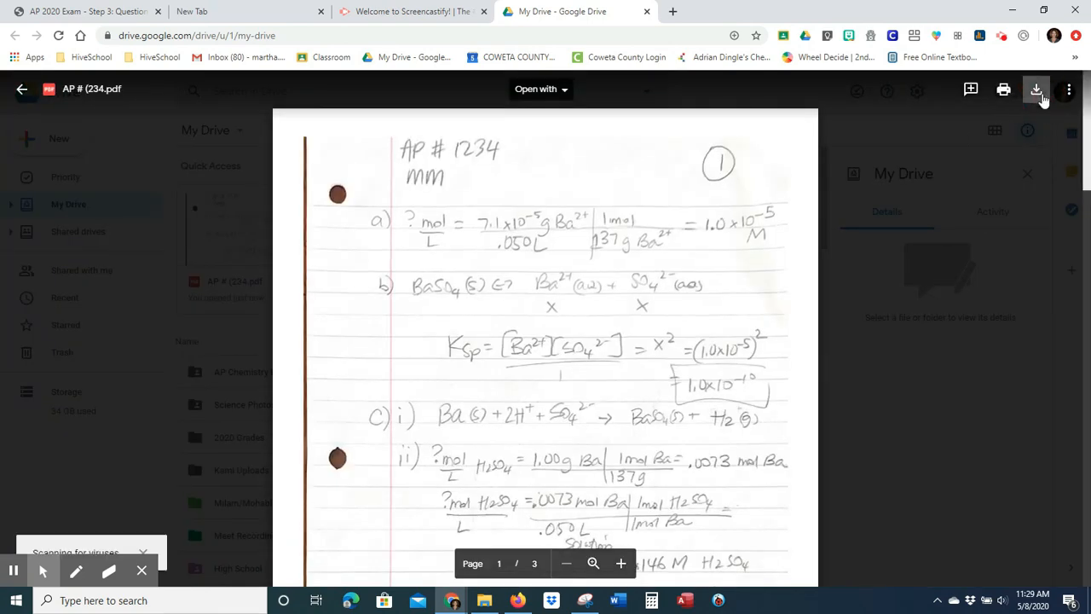
left_click(1037, 91)
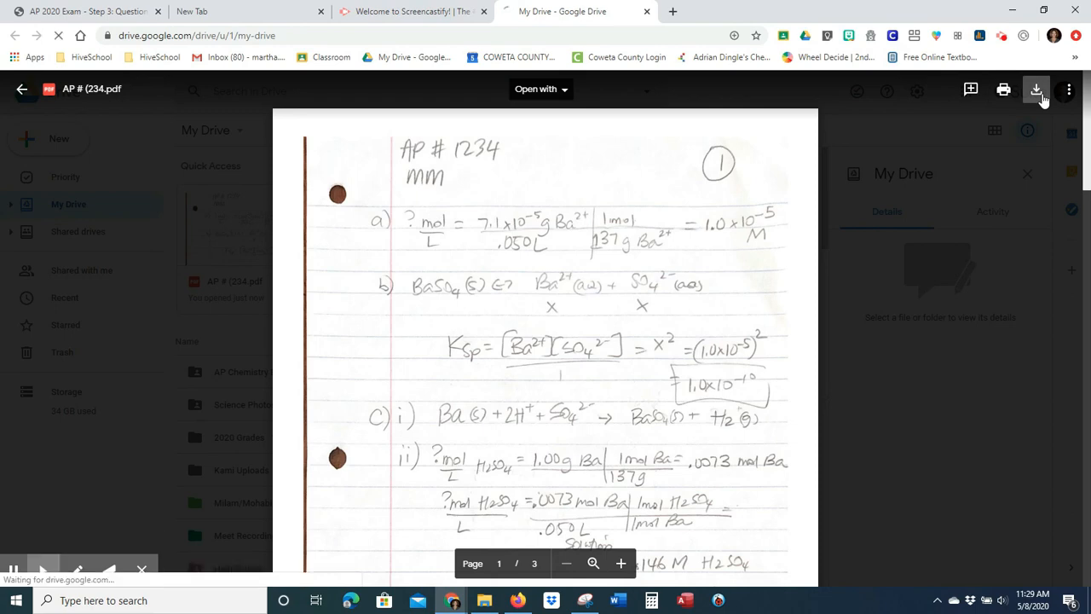
left_click(1036, 91)
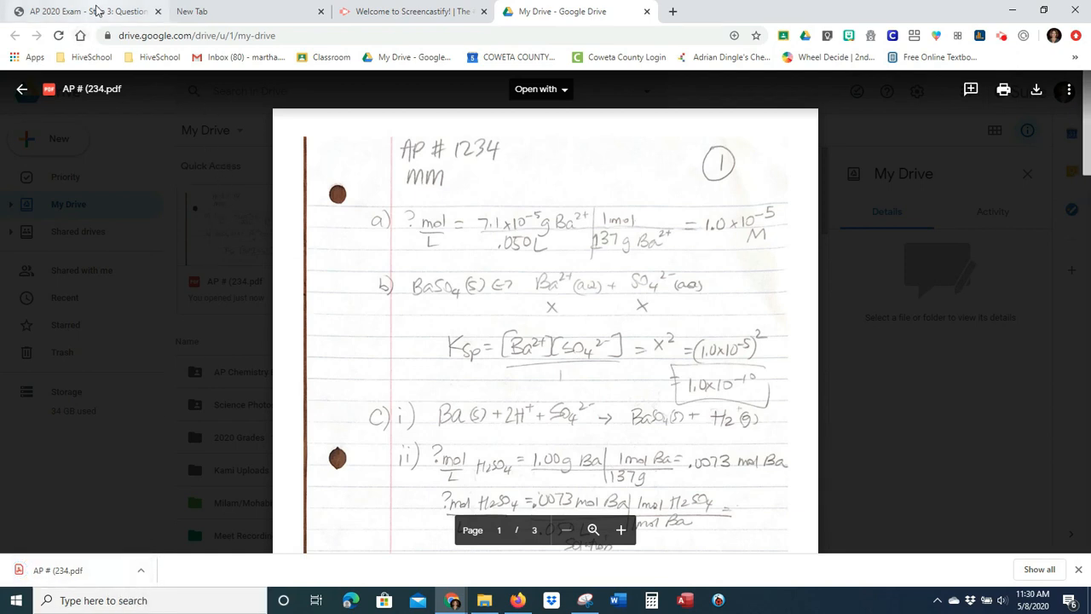
left_click(85, 11)
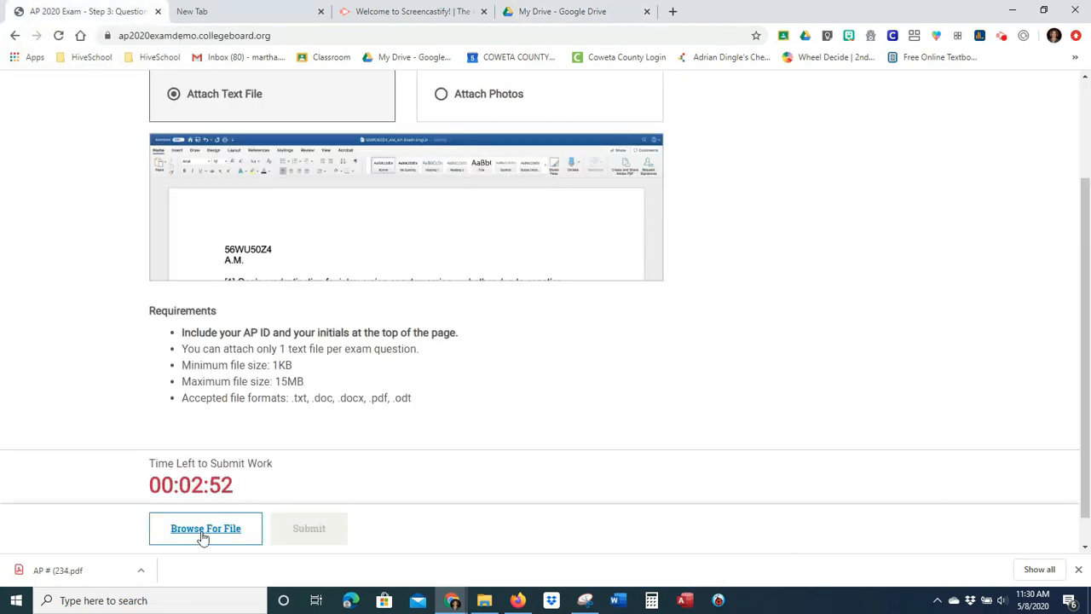
Attach the downloaded 'AP # (234.pdf' from Downloads as the exam response and check it under Your Attachment(s)
left_click(205, 529)
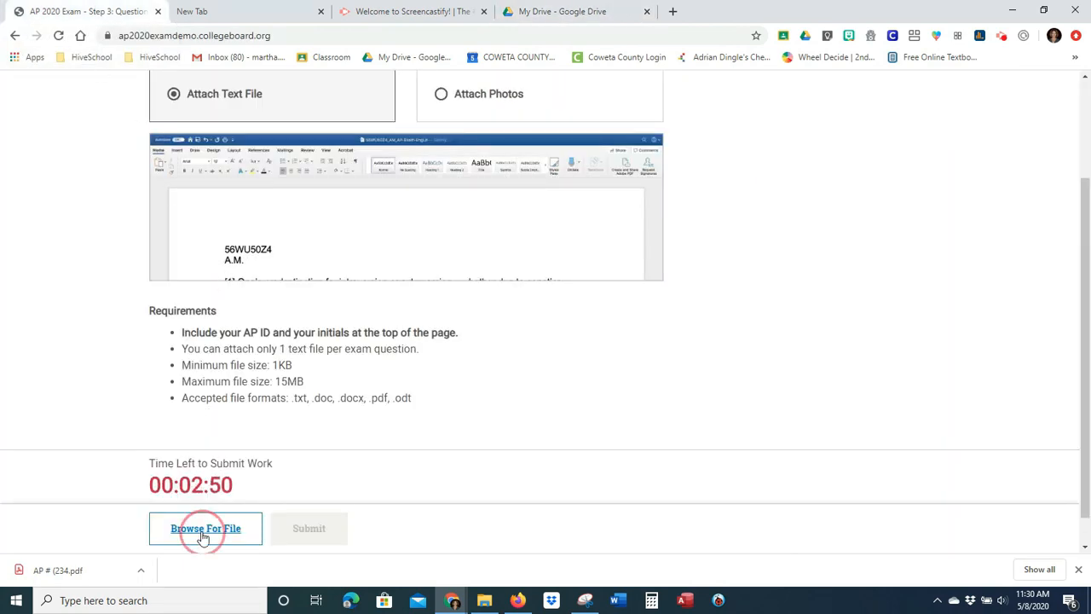
left_click(205, 529)
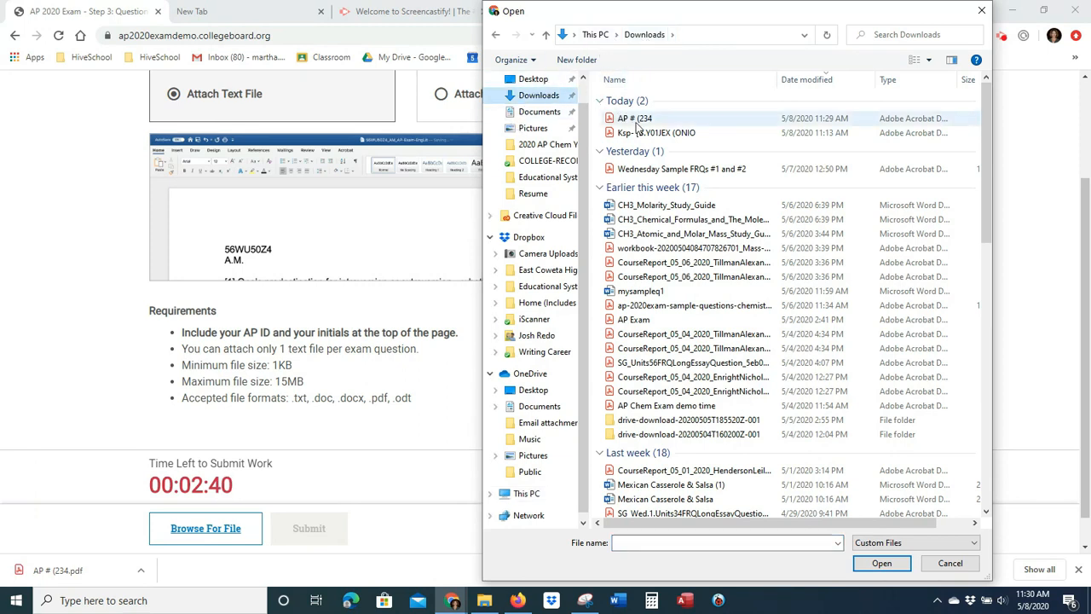
mouse_move(634, 118)
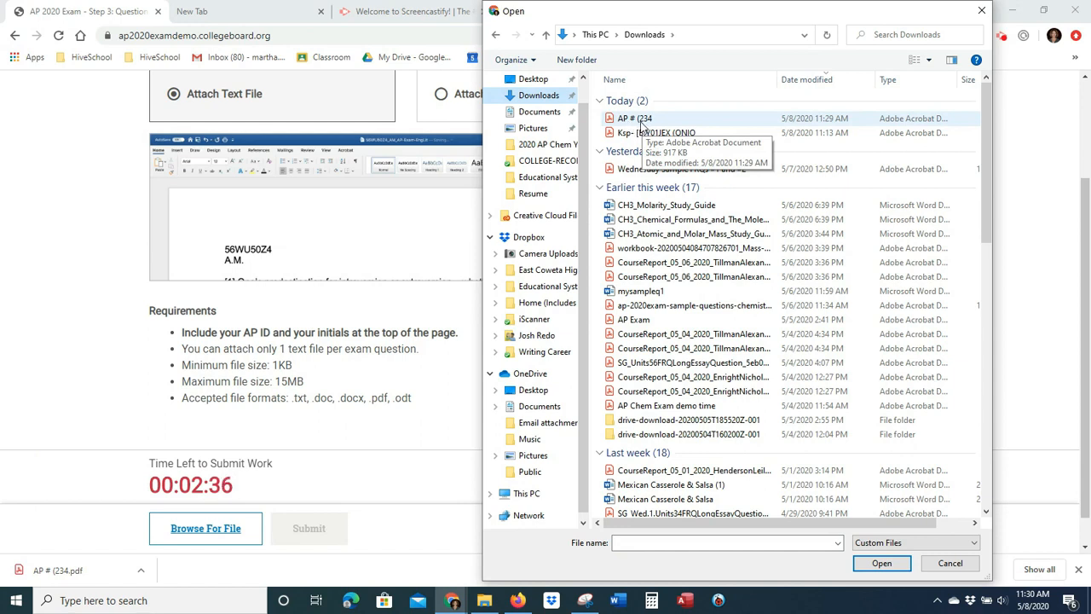
left_click(634, 117)
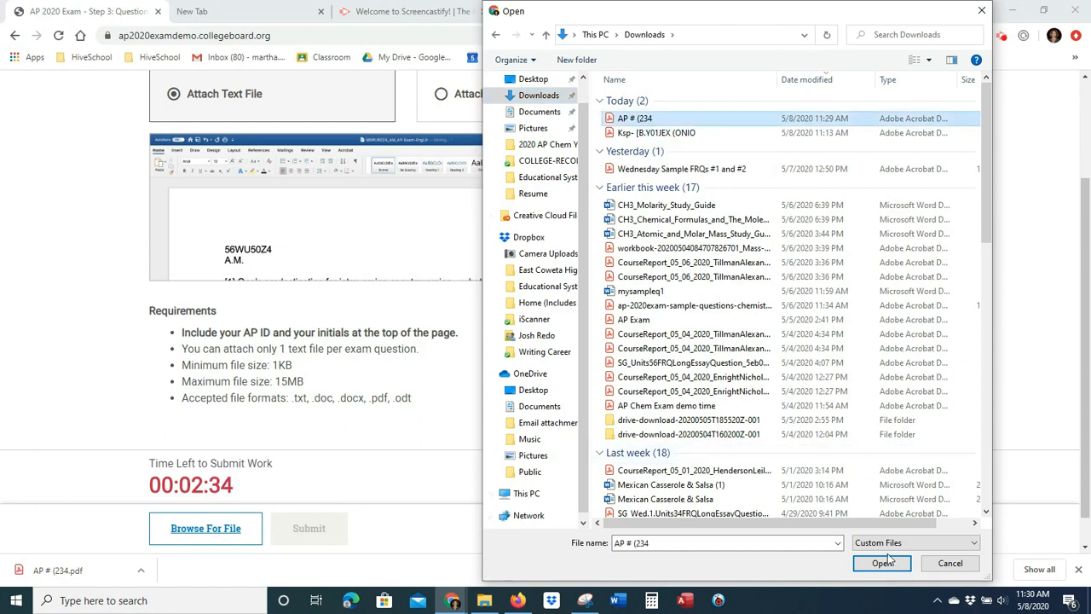
left_click(884, 563)
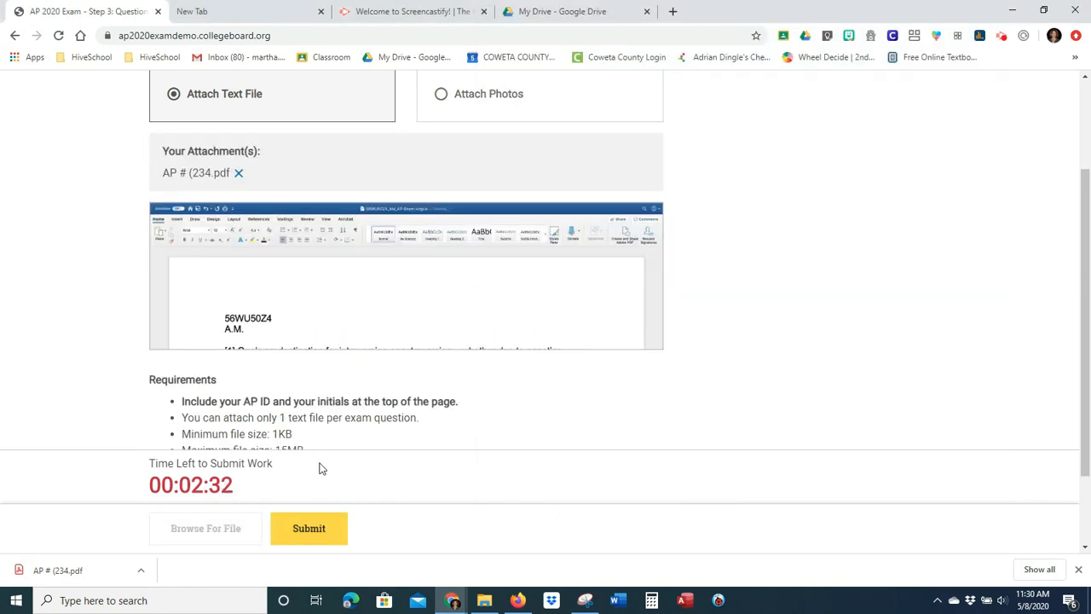
scroll("up", 3)
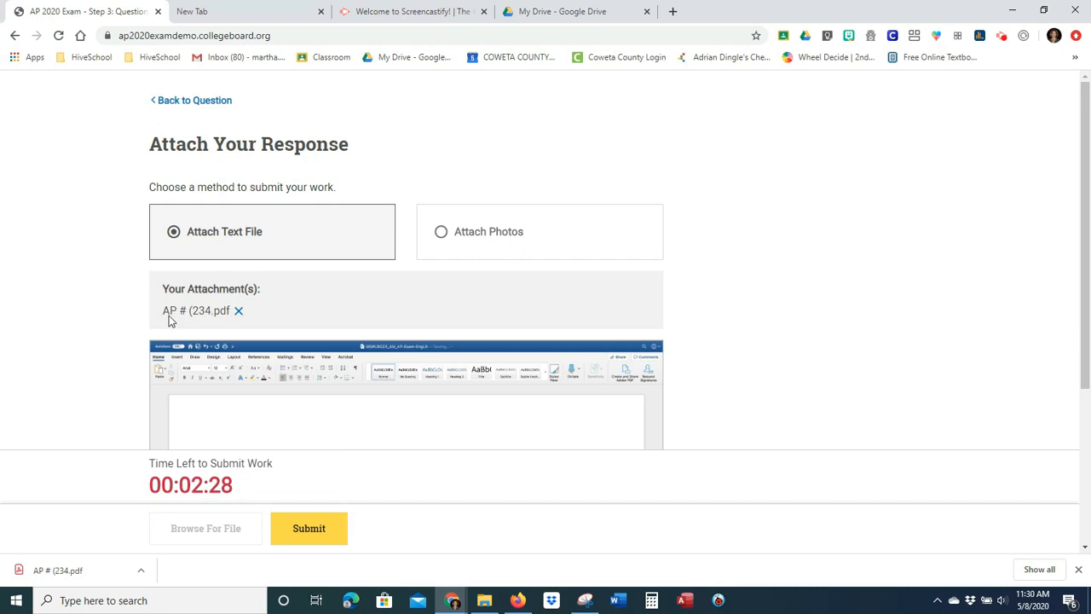
mouse_move(195, 323)
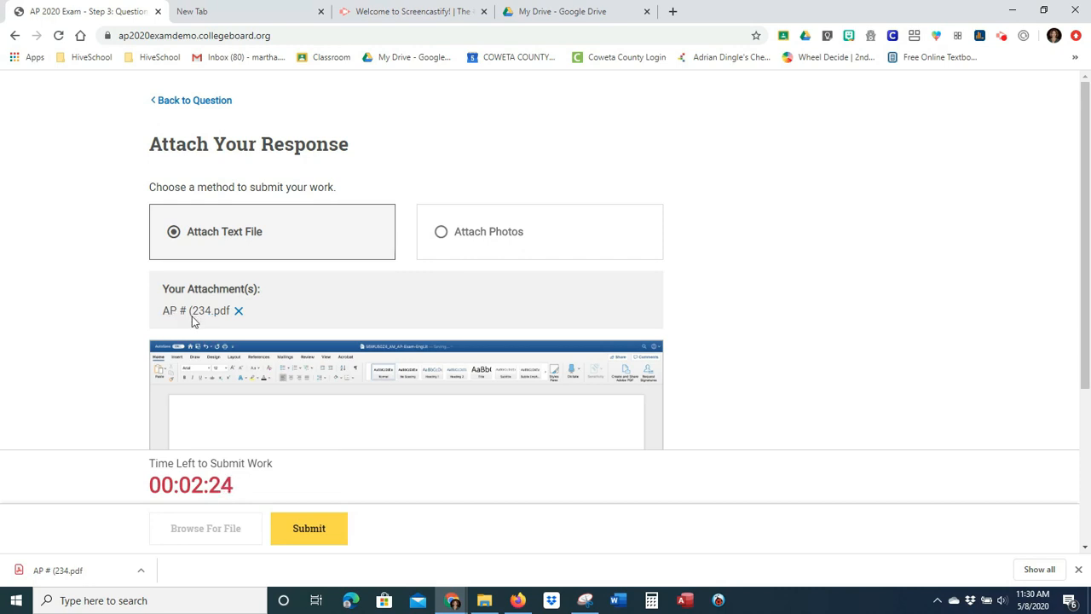
mouse_move(409, 525)
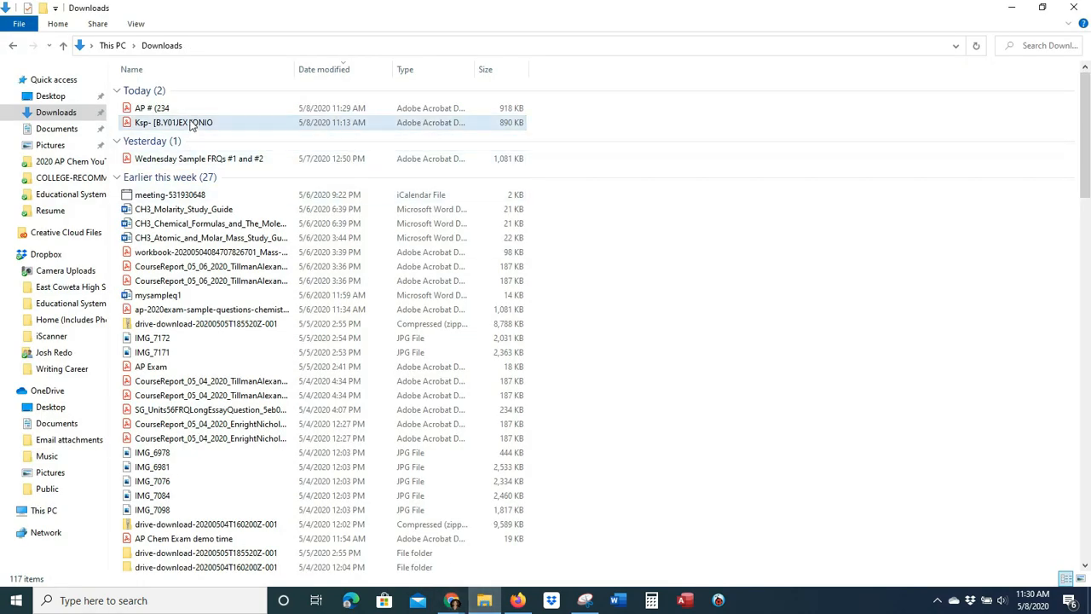
Review all three pages of 'AP # (234.pdf' in Acrobat Reader from Downloads, then close it
left_click(152, 108)
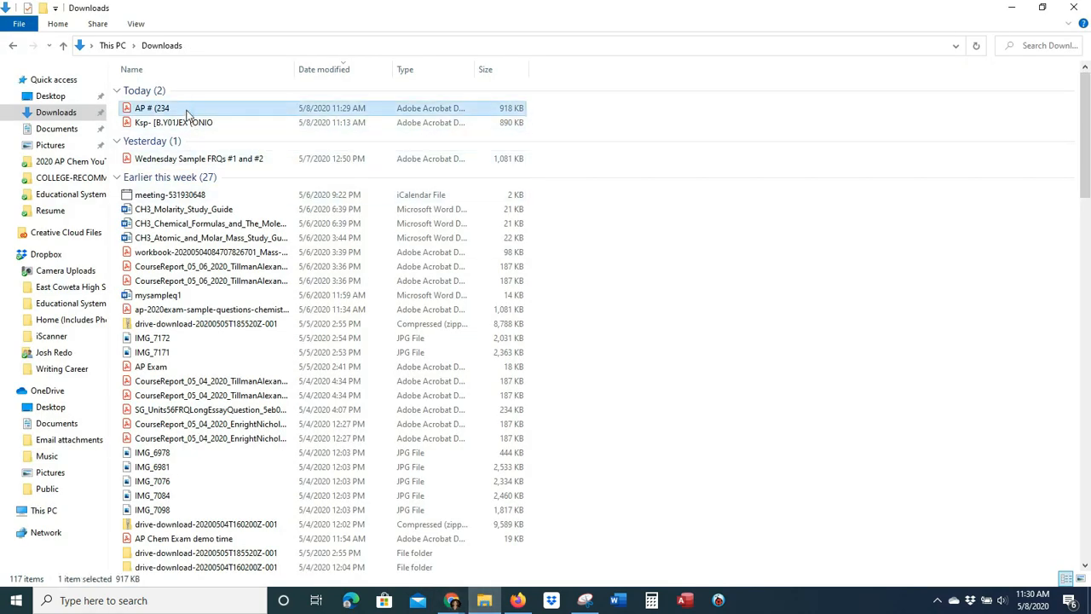
double_click(152, 107)
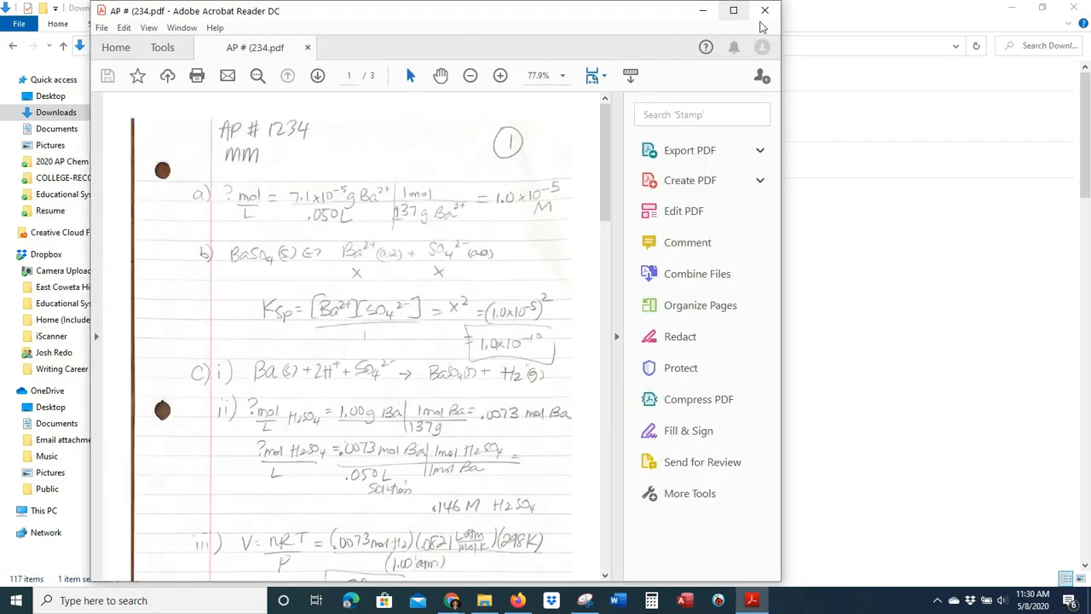
scroll("down", 3)
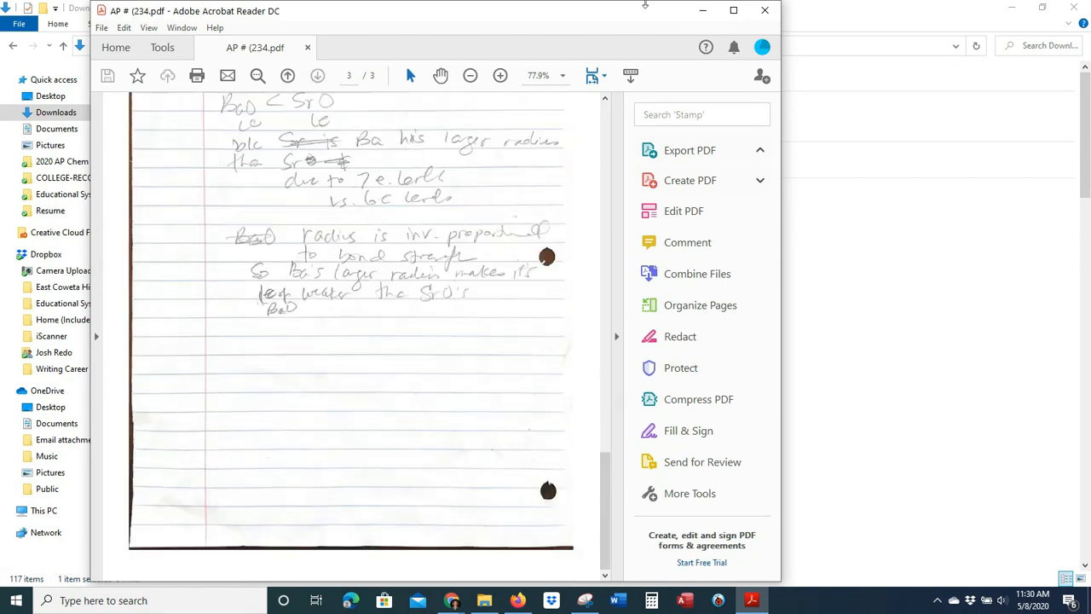
scroll("up", 3)
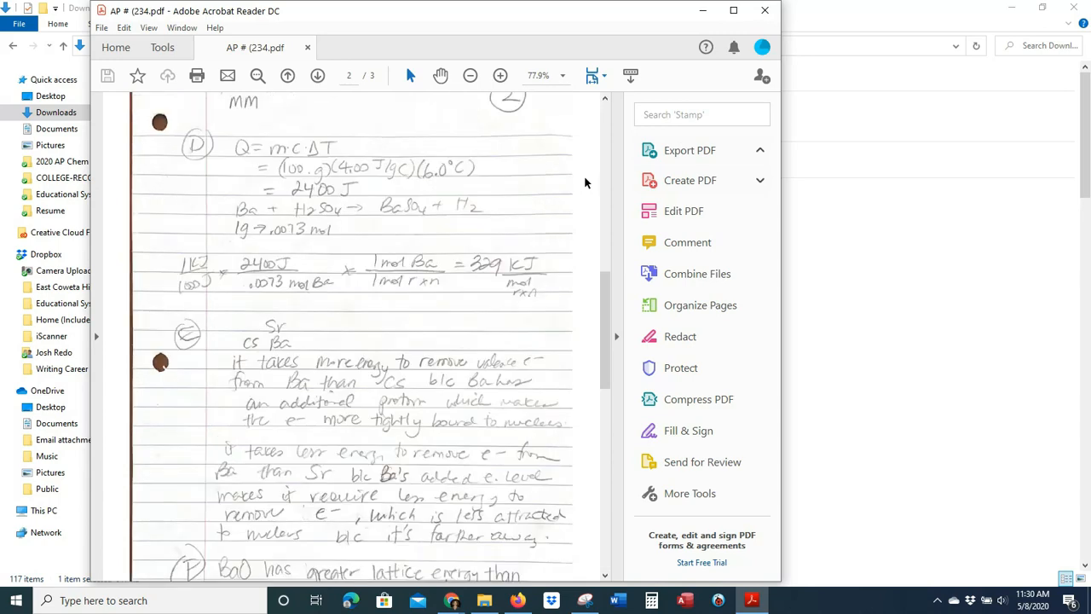
scroll("down", 3)
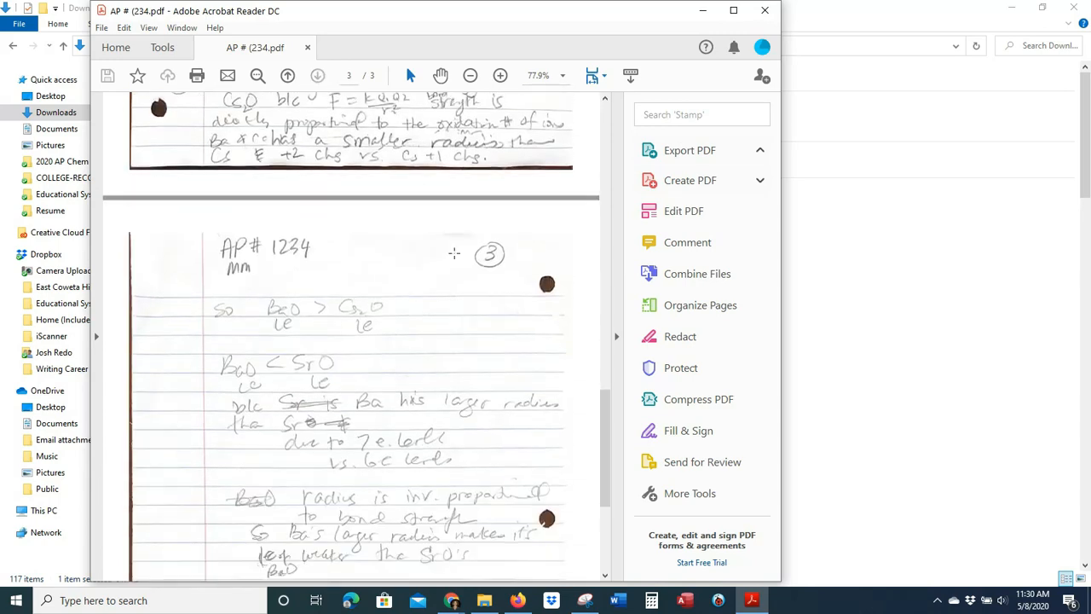
scroll("down", 3)
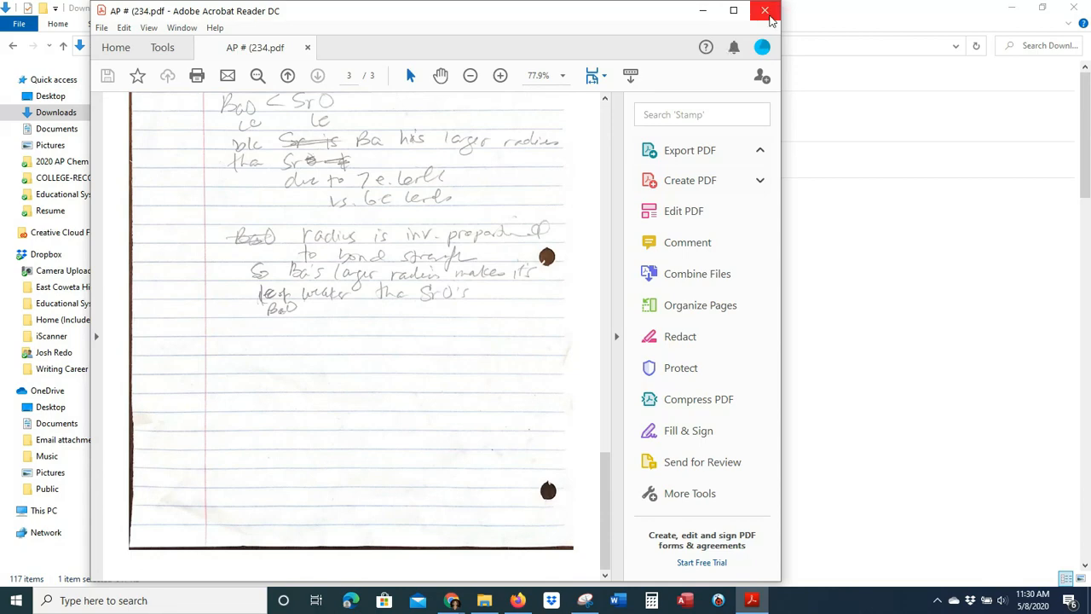
left_click(764, 10)
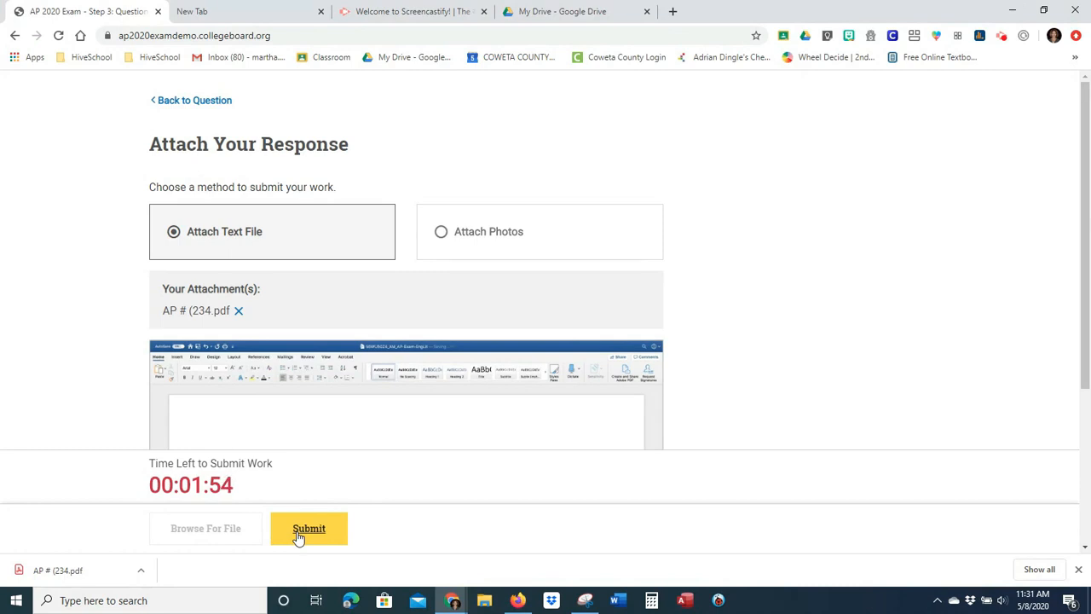
Submit the attached response and confirm in the Ready to Submit? dialog
left_click(309, 529)
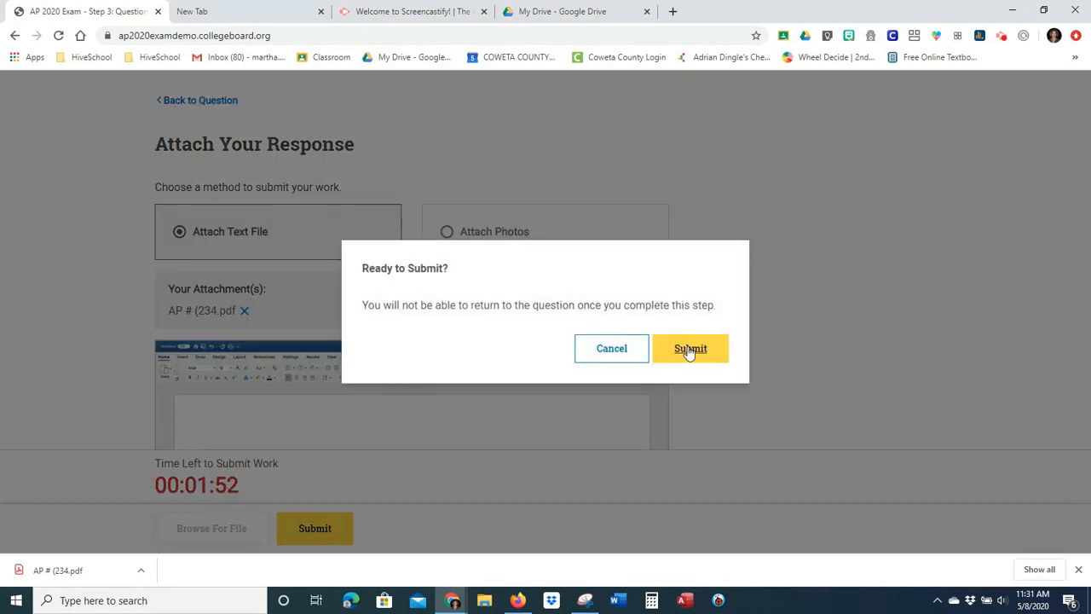
left_click(689, 348)
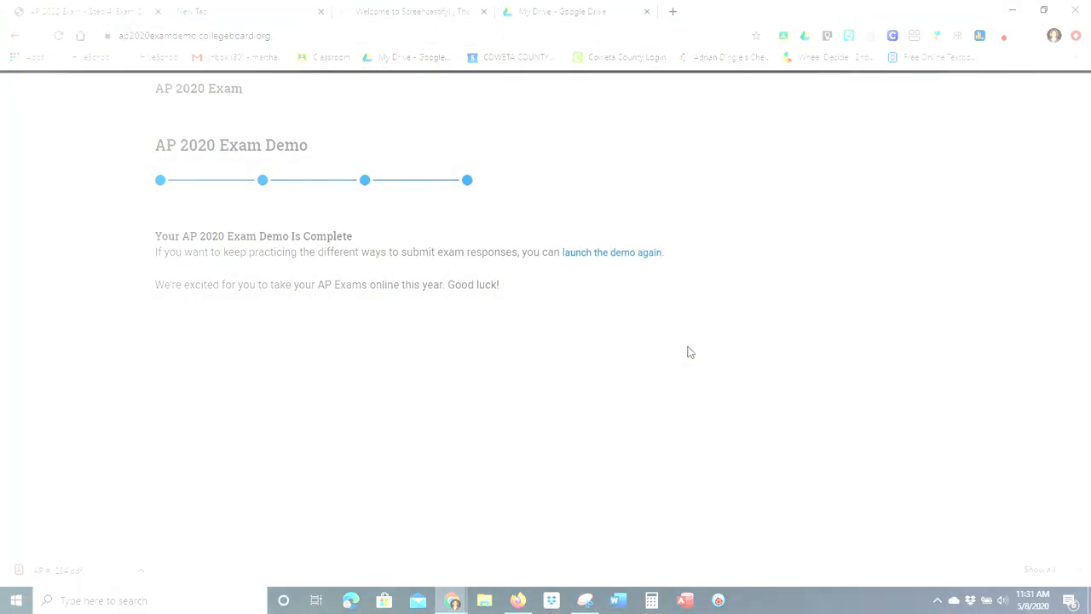